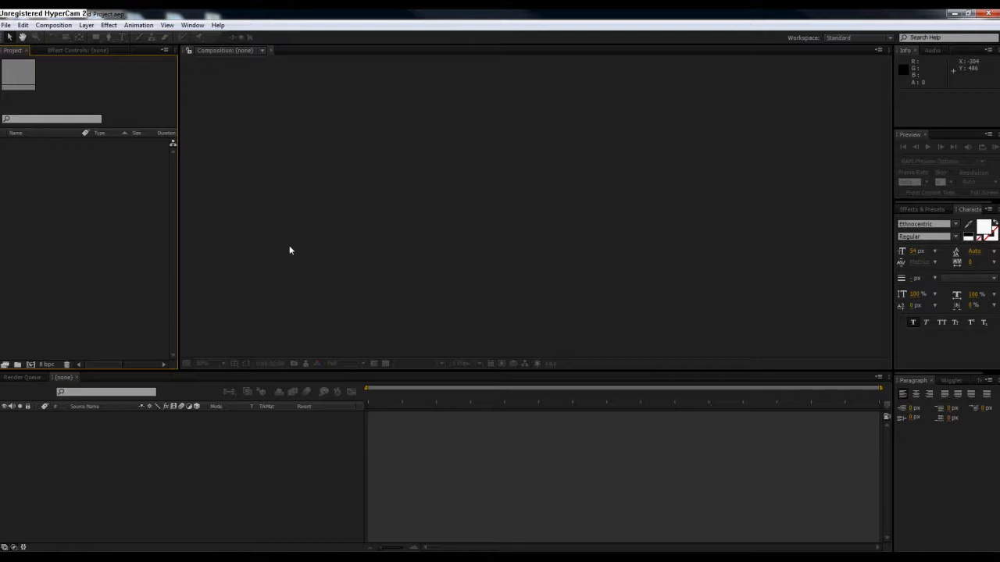
pyautogui.moveTo(194, 122)
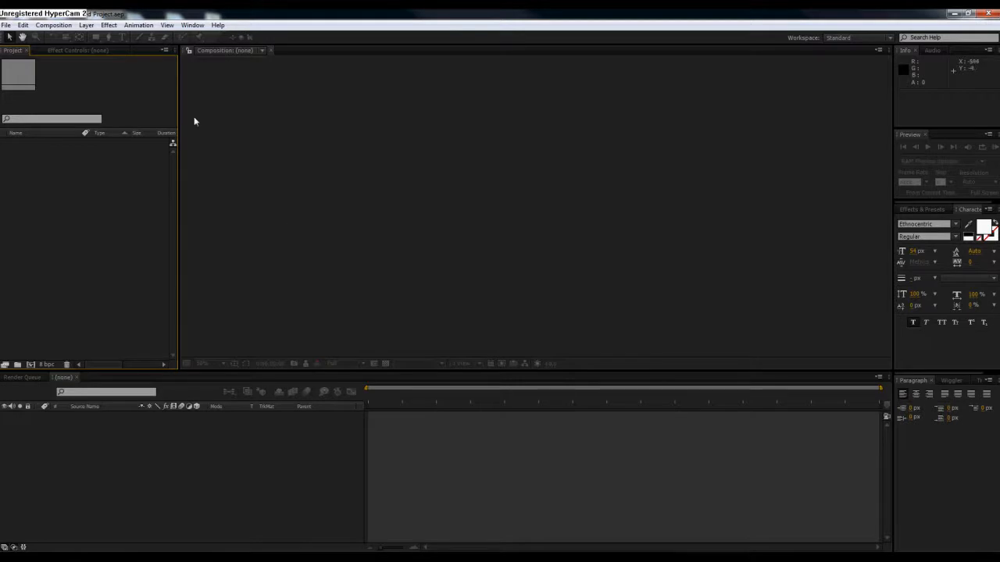
pyautogui.moveTo(53, 25)
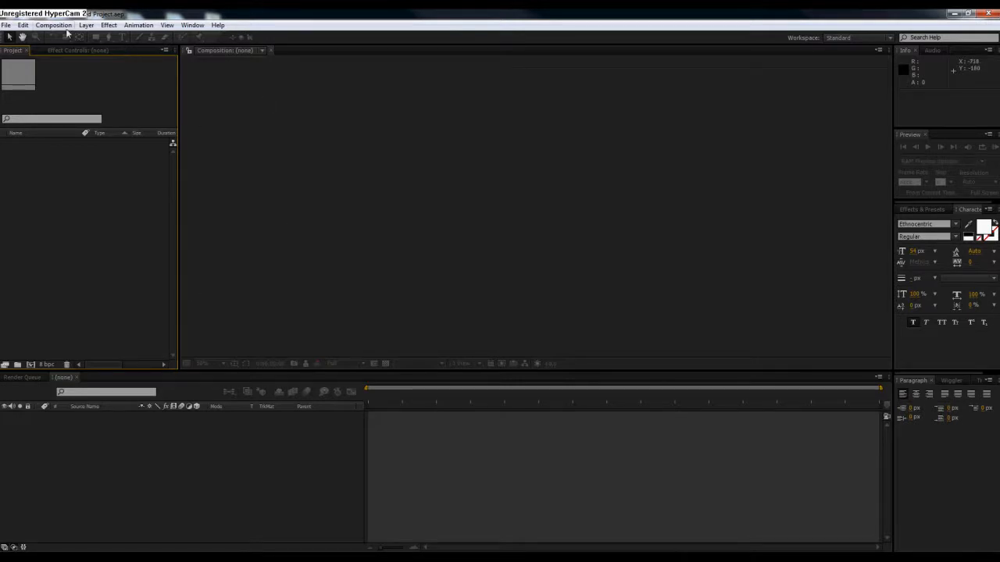
# - Create a new 1280×720 composition named 'demo movie' and open it
pyautogui.click(54, 25)
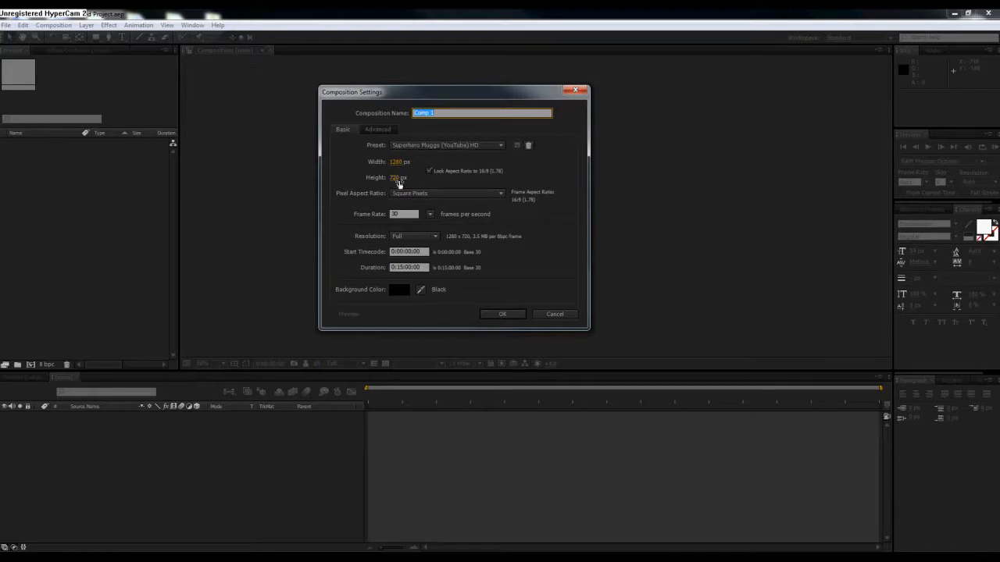
pyautogui.moveTo(456, 178)
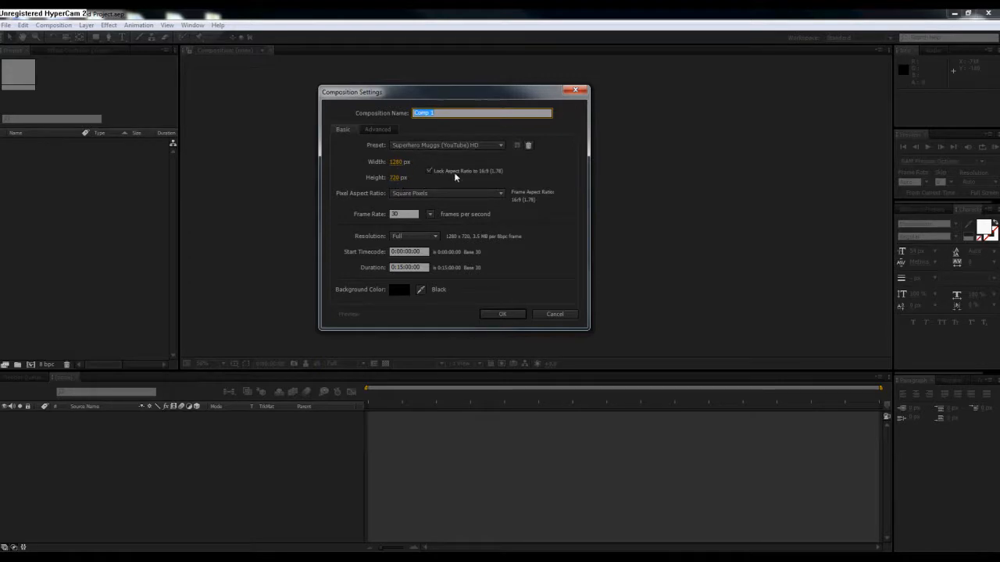
pyautogui.moveTo(492, 178)
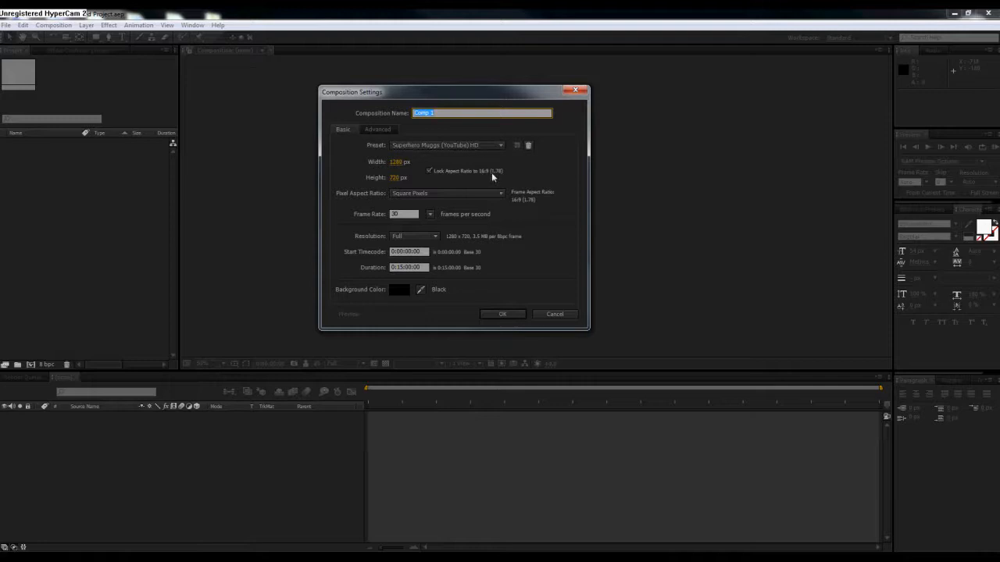
pyautogui.moveTo(404, 204)
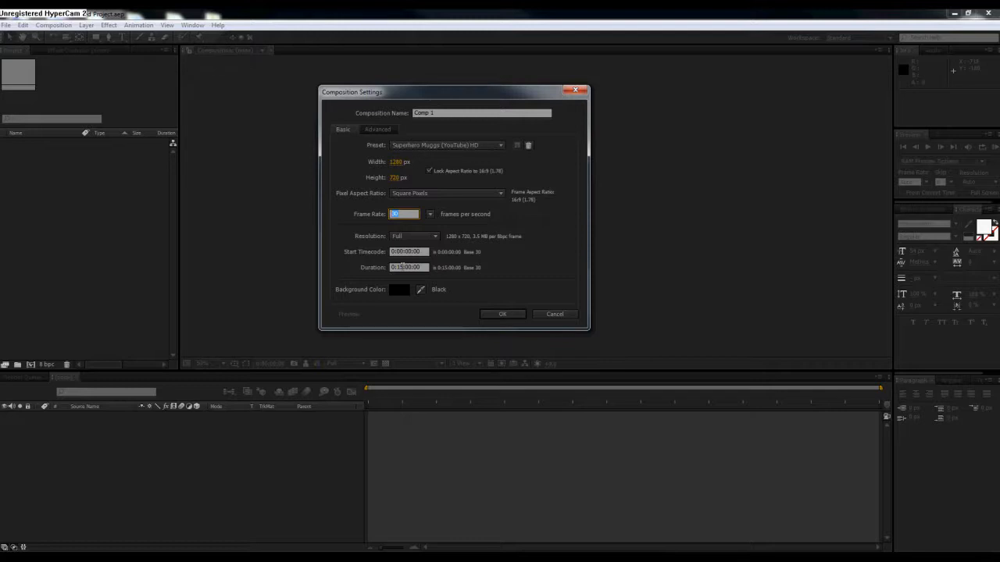
pyautogui.moveTo(418, 278)
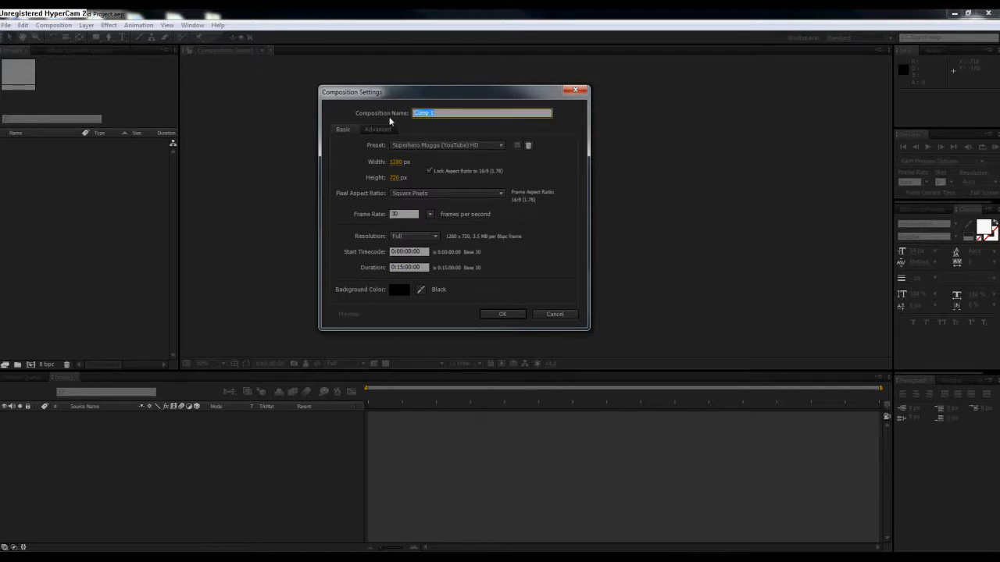
pyautogui.write('demo')
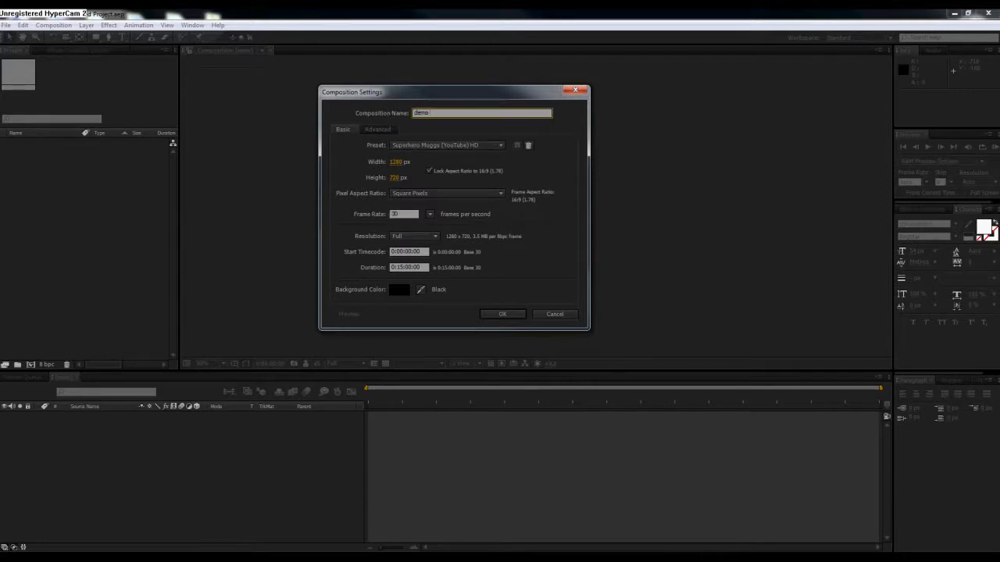
pyautogui.write('movie.')
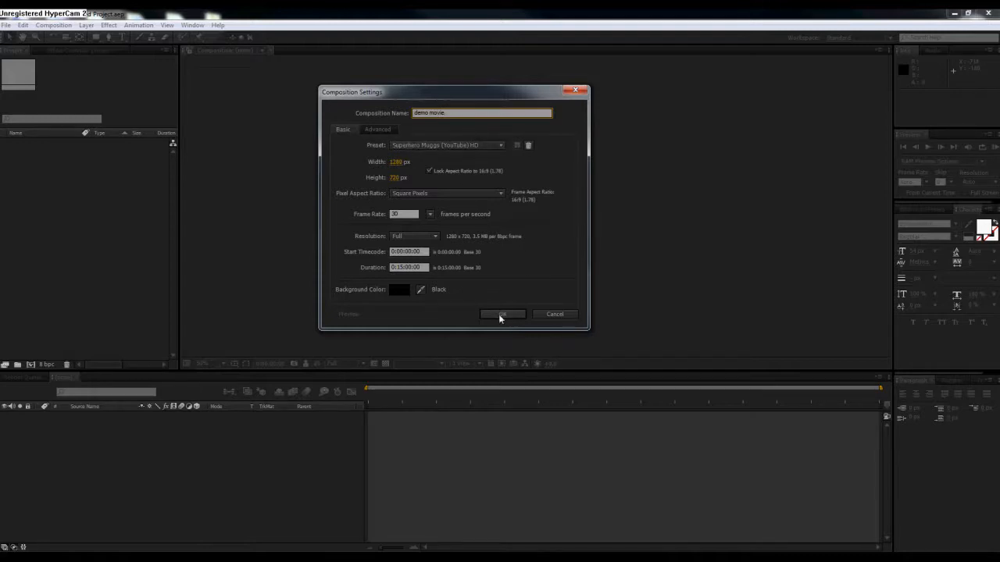
pyautogui.click(503, 314)
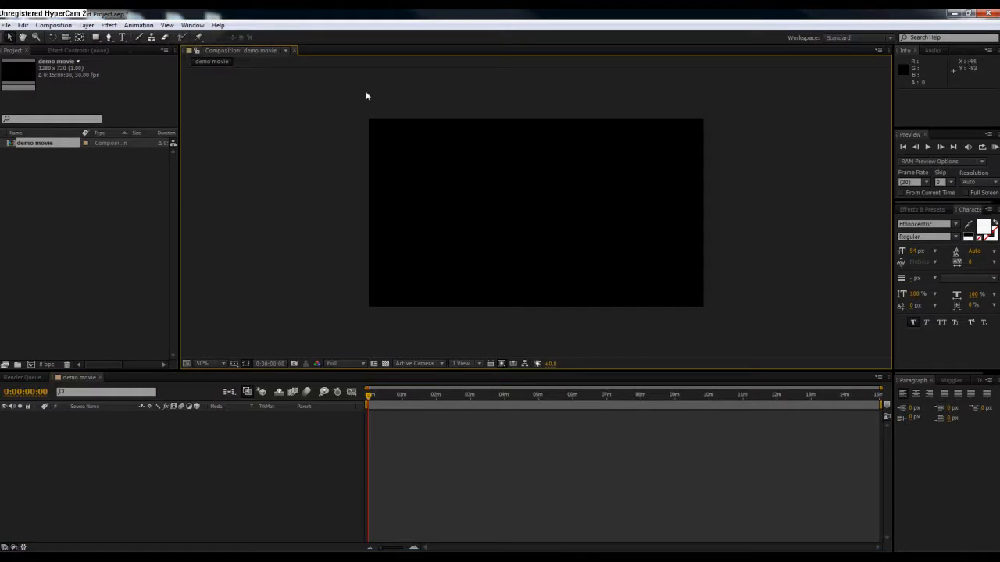
pyautogui.moveTo(734, 128)
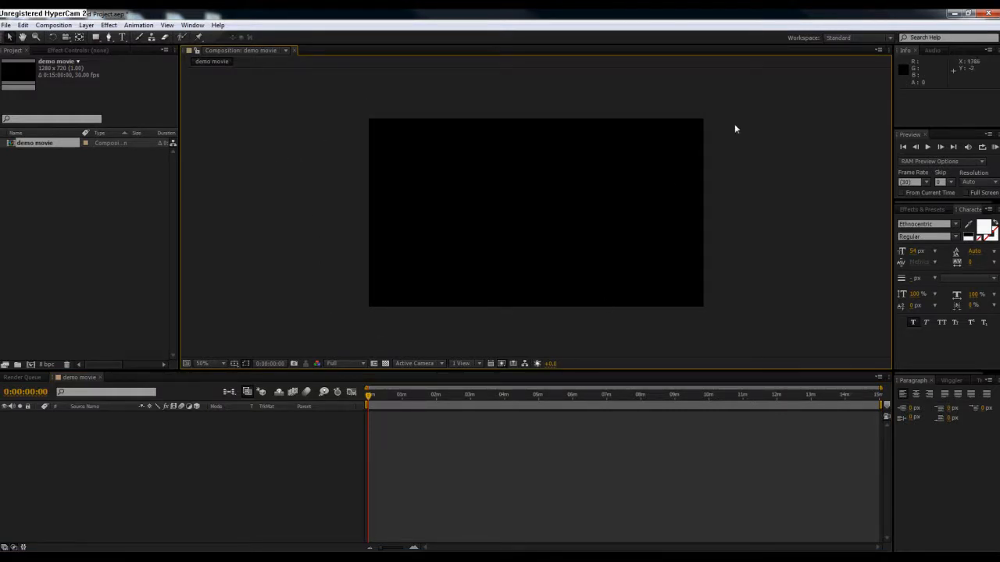
pyautogui.moveTo(325, 138)
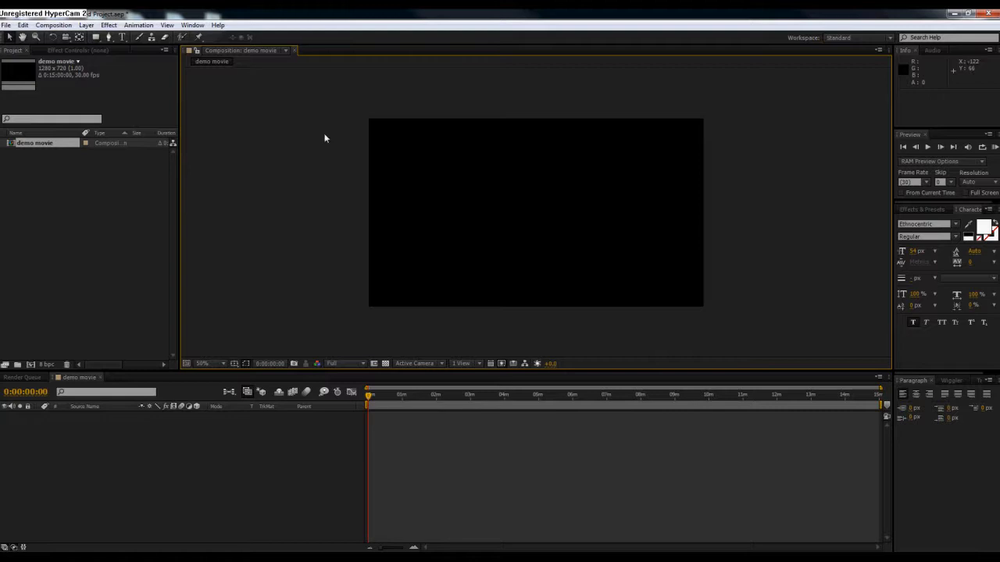
pyautogui.moveTo(296, 259)
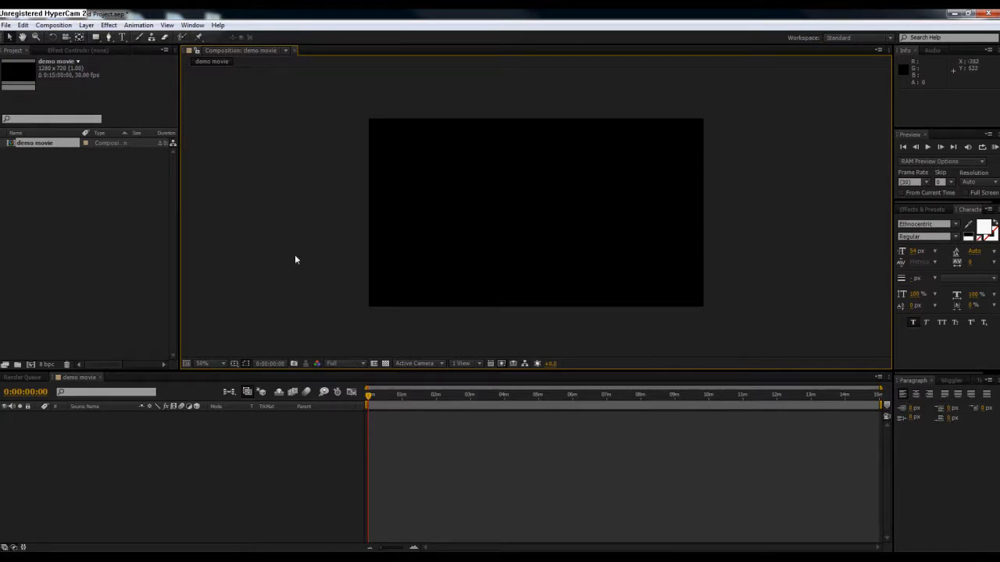
pyautogui.moveTo(255, 186)
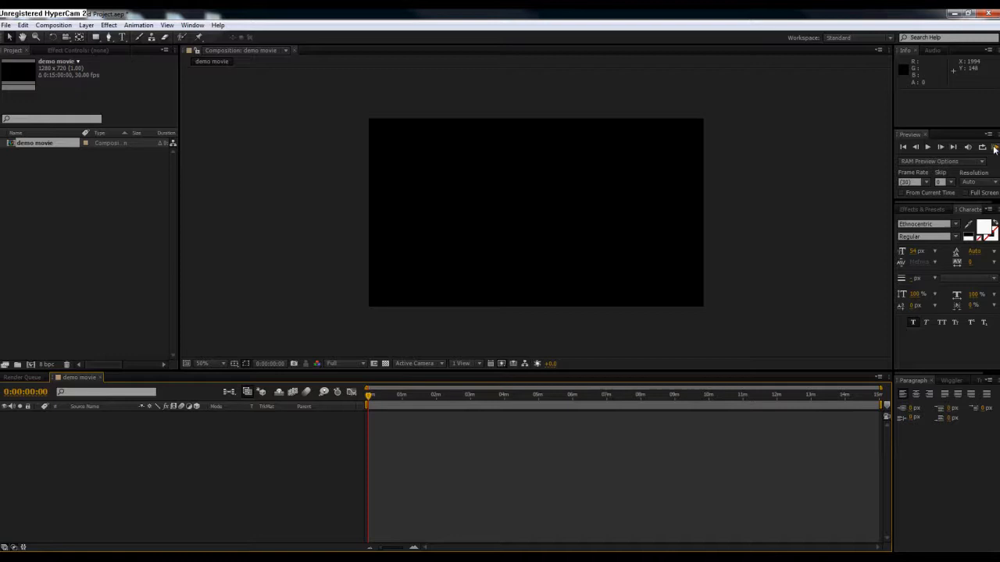
pyautogui.moveTo(819, 250)
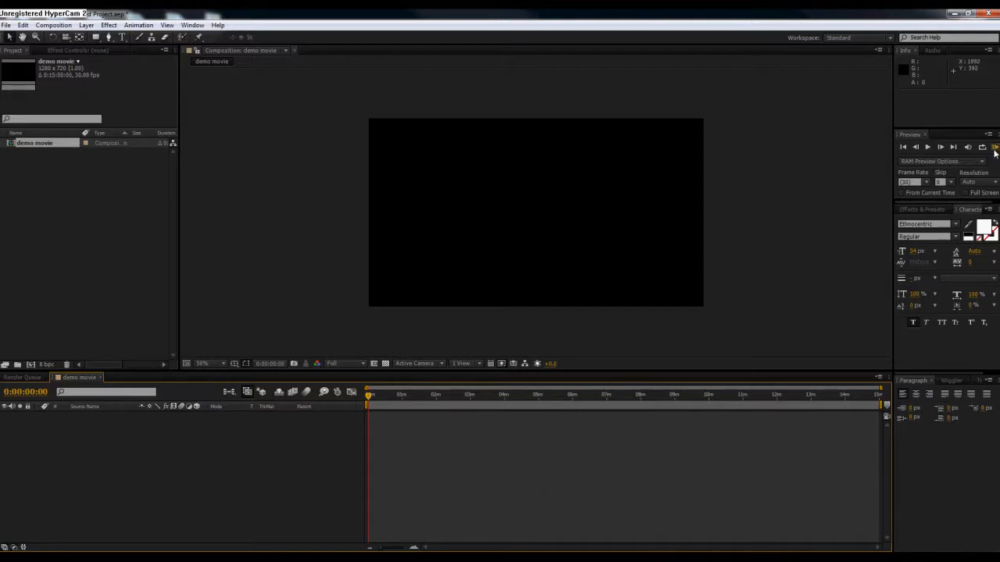
pyautogui.moveTo(466, 406)
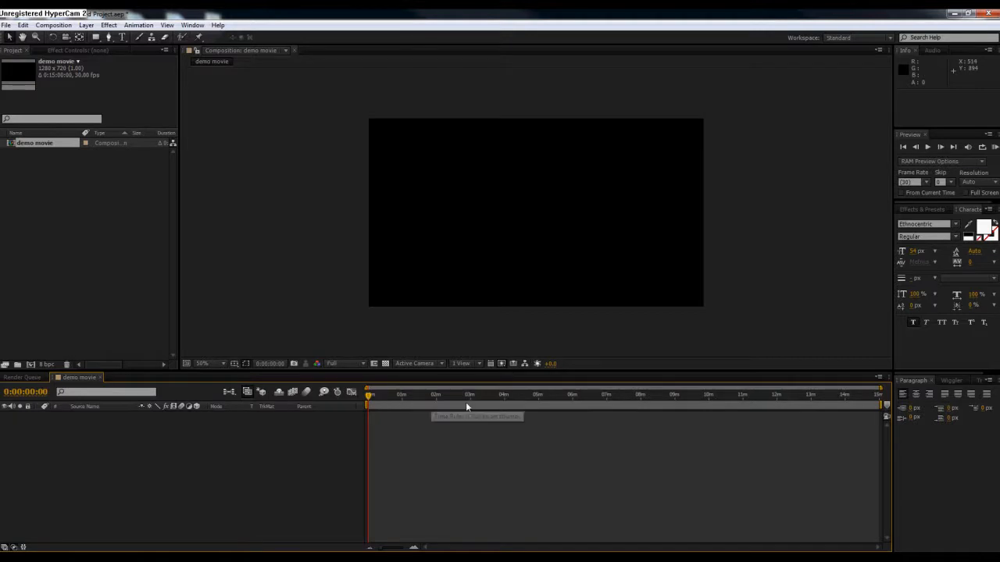
pyautogui.moveTo(380, 346)
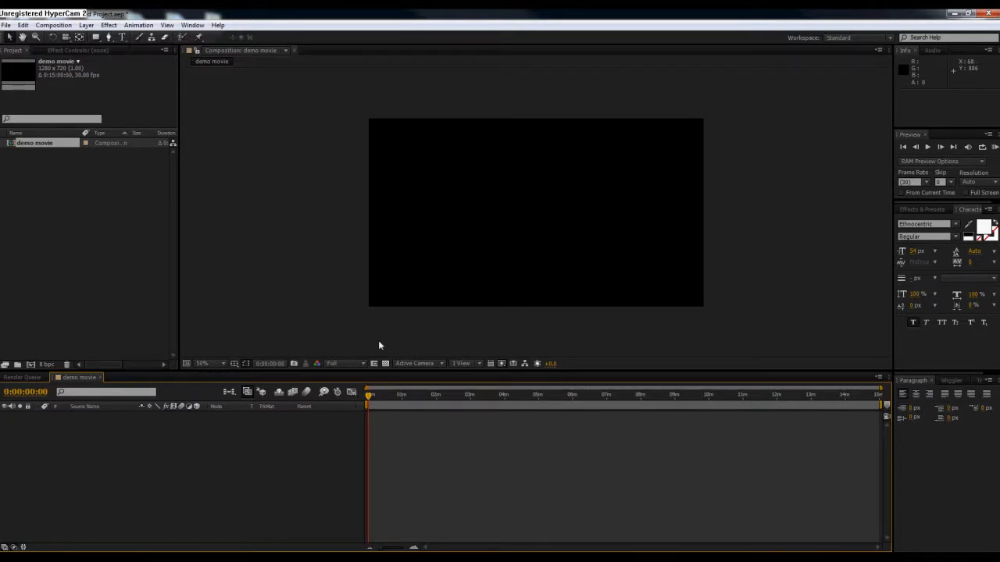
pyautogui.moveTo(247, 205)
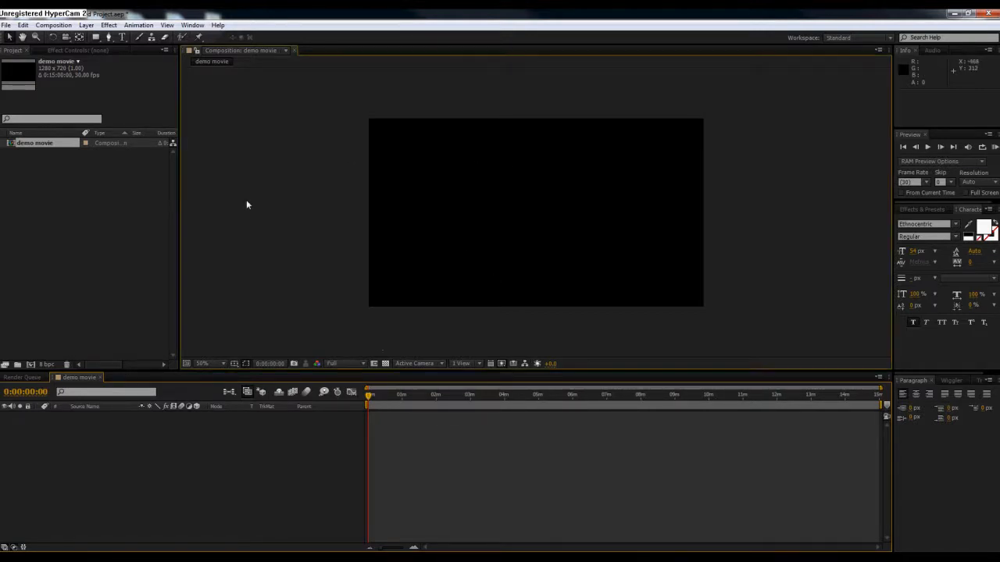
pyautogui.moveTo(809, 238)
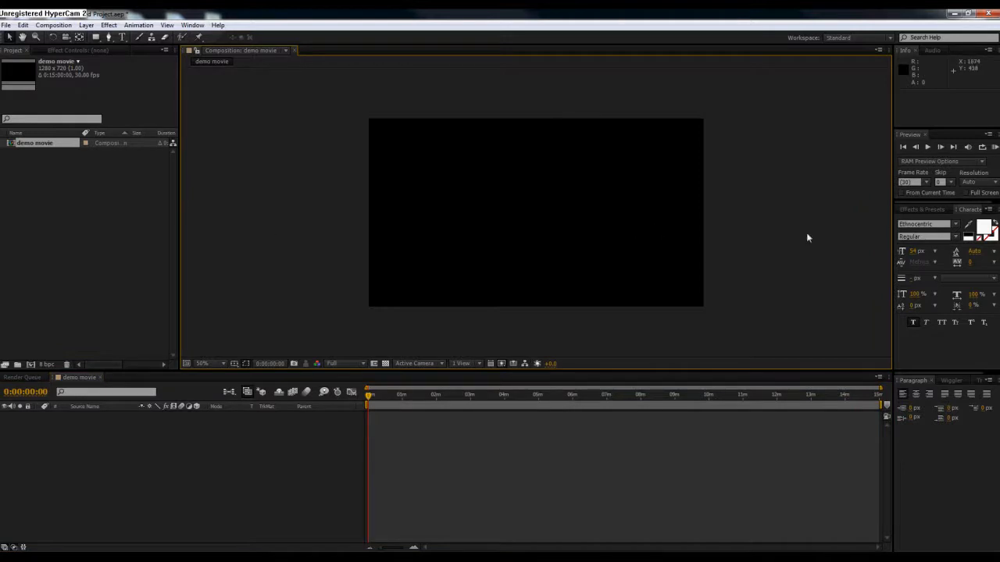
pyautogui.moveTo(929, 211)
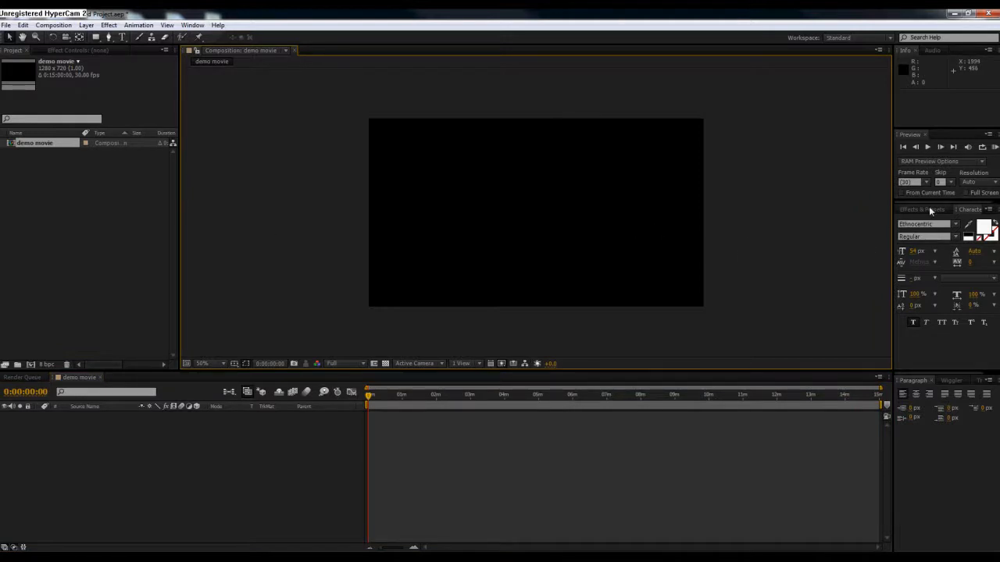
# - Switch the right-hand panel from Effects & Presets back to the Character settings
pyautogui.click(921, 209)
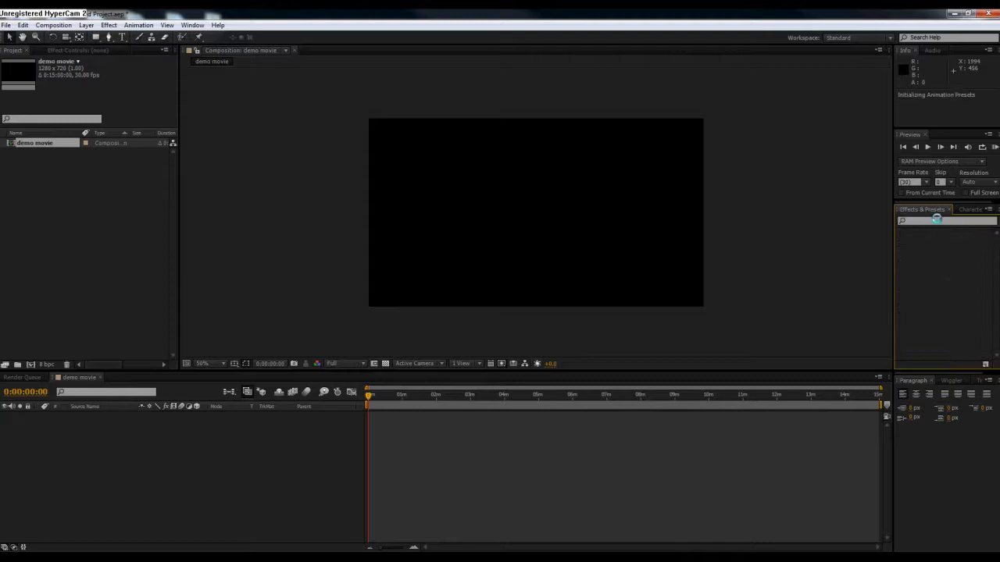
pyautogui.moveTo(772, 215)
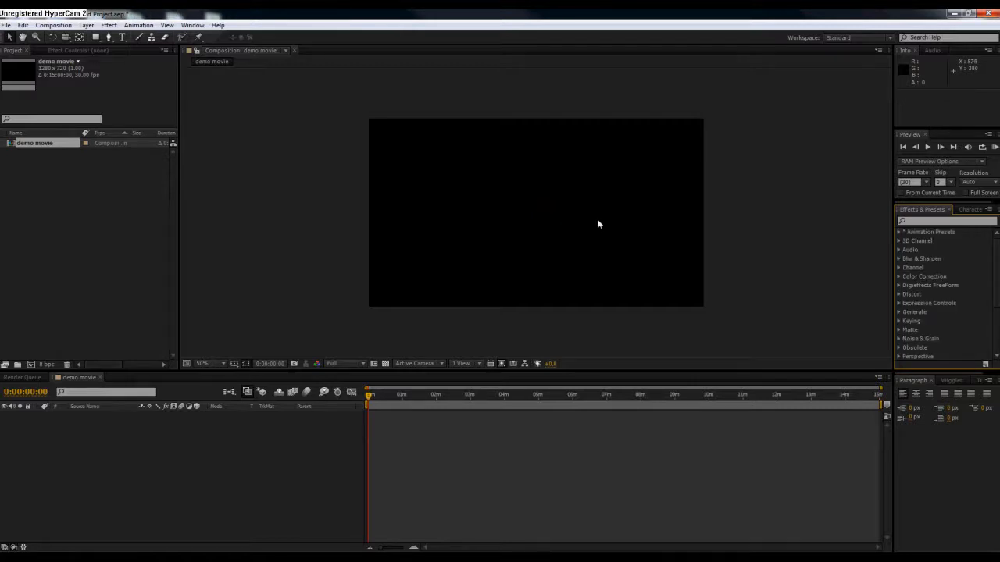
pyautogui.moveTo(968, 216)
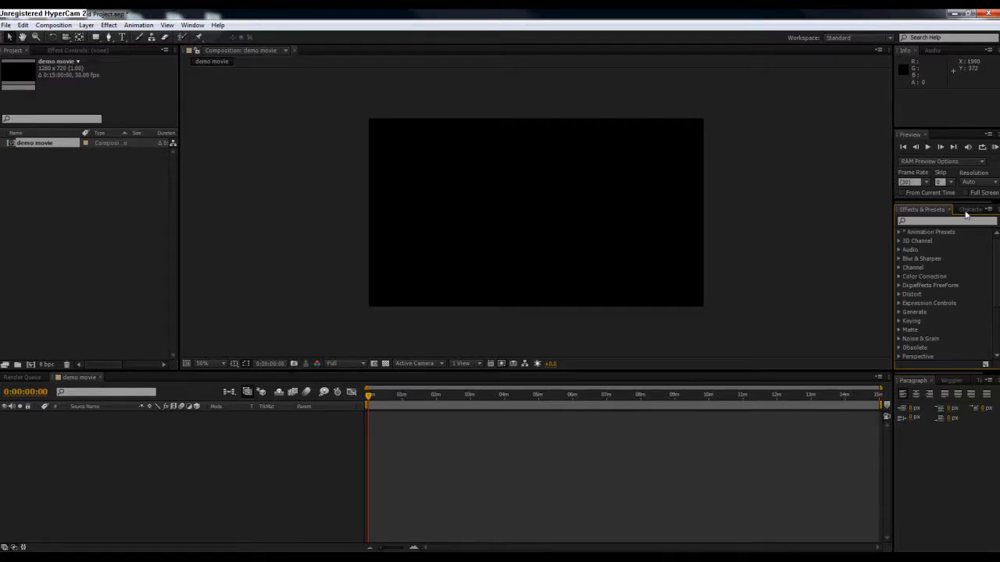
pyautogui.click(970, 210)
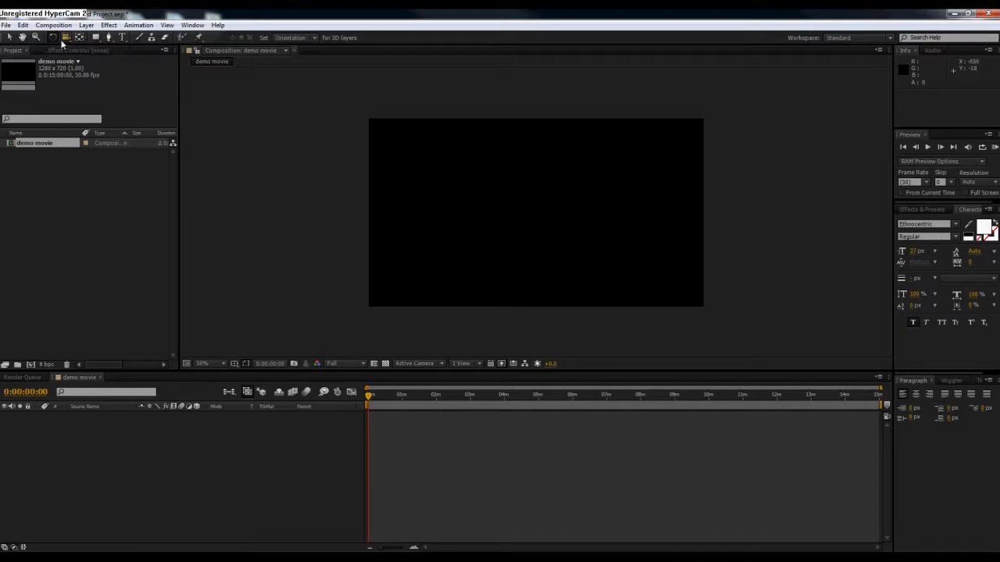
pyautogui.moveTo(394, 161); pyautogui.dragTo(539, 248)
pyautogui.write('DSFSDF')
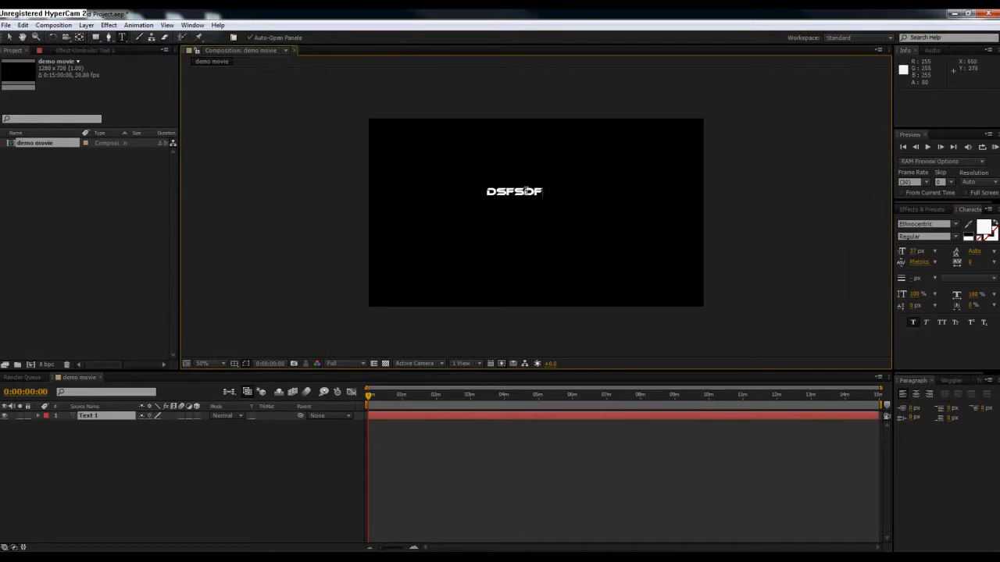
pyautogui.click(955, 225)
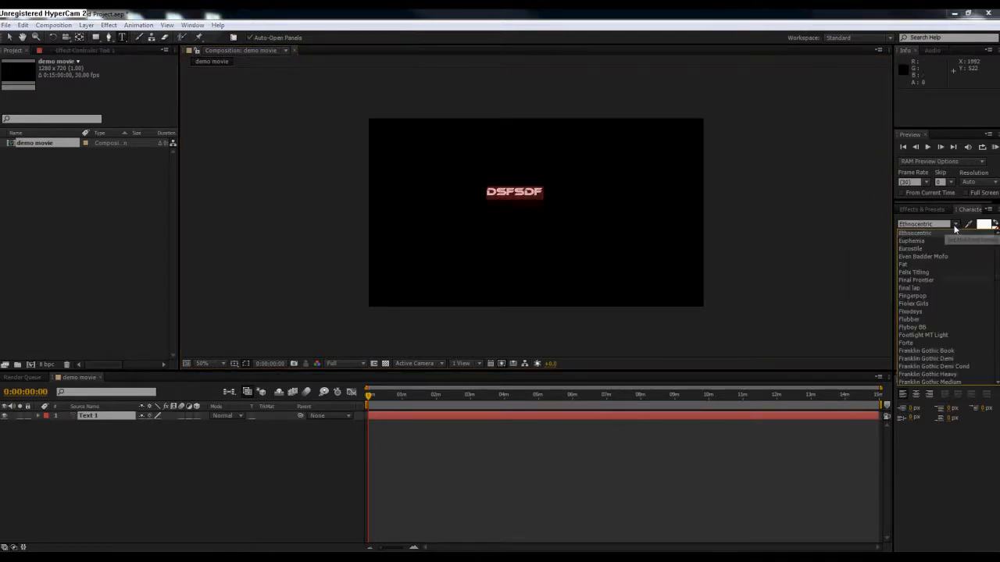
pyautogui.click(913, 303)
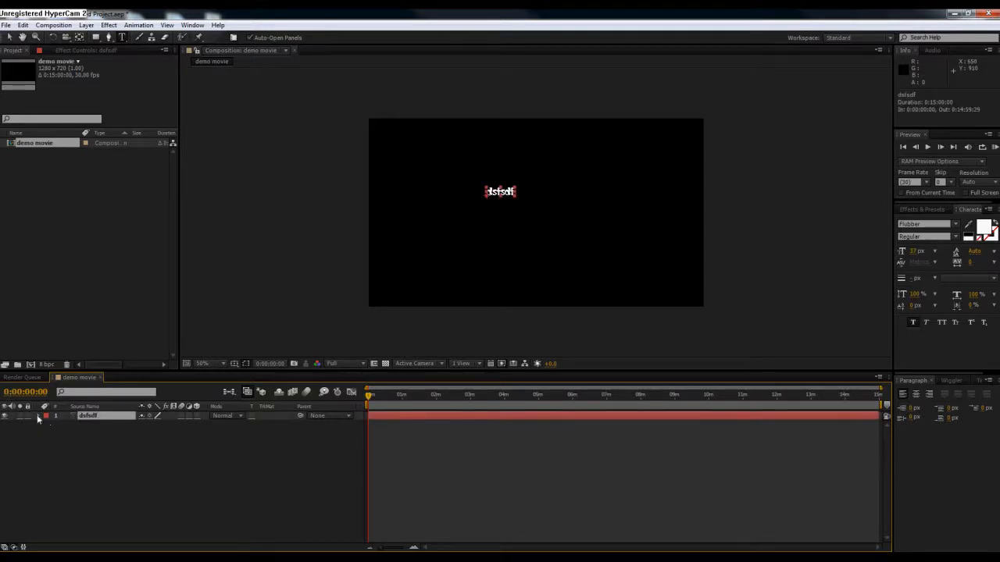
pyautogui.click(25, 416)
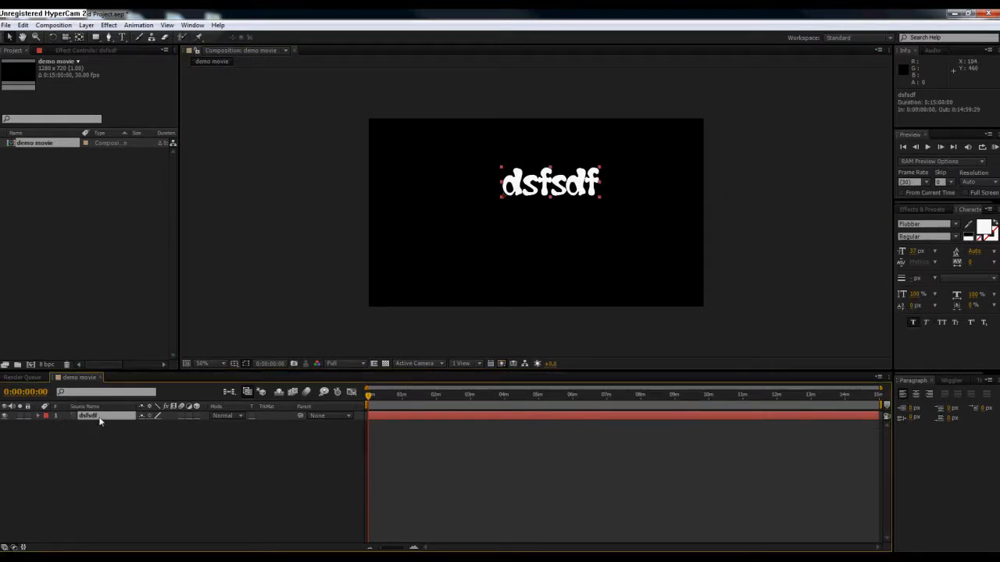
pyautogui.press('Delete')
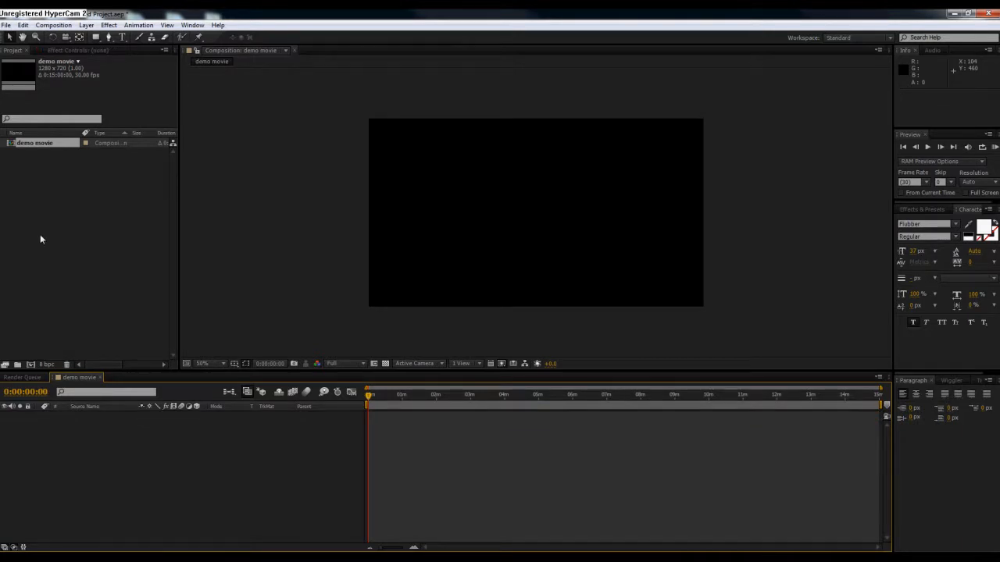
# - Import the ten JPG stop-motion photos and the WAV audio file into the project
pyautogui.click(6, 25)
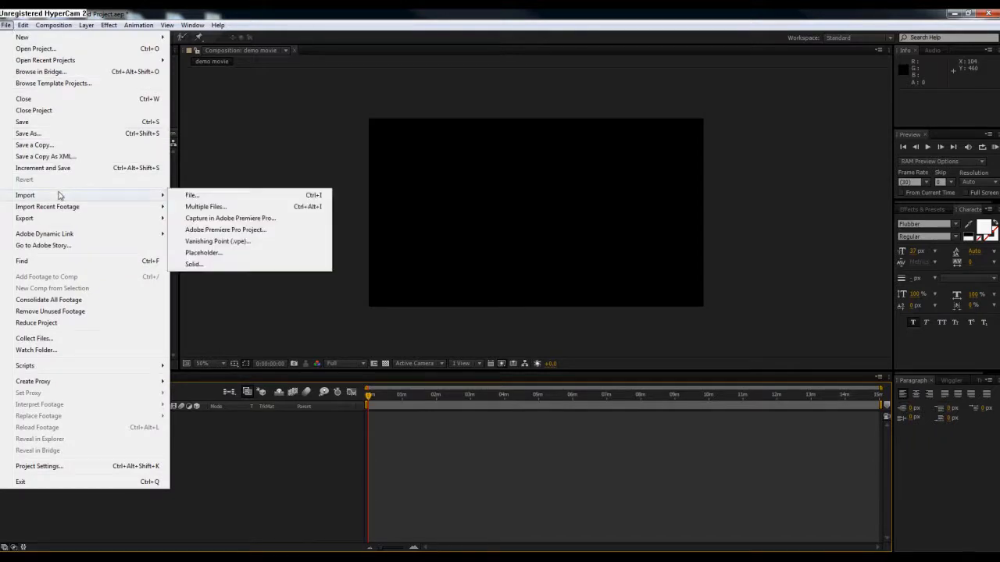
pyautogui.click(192, 194)
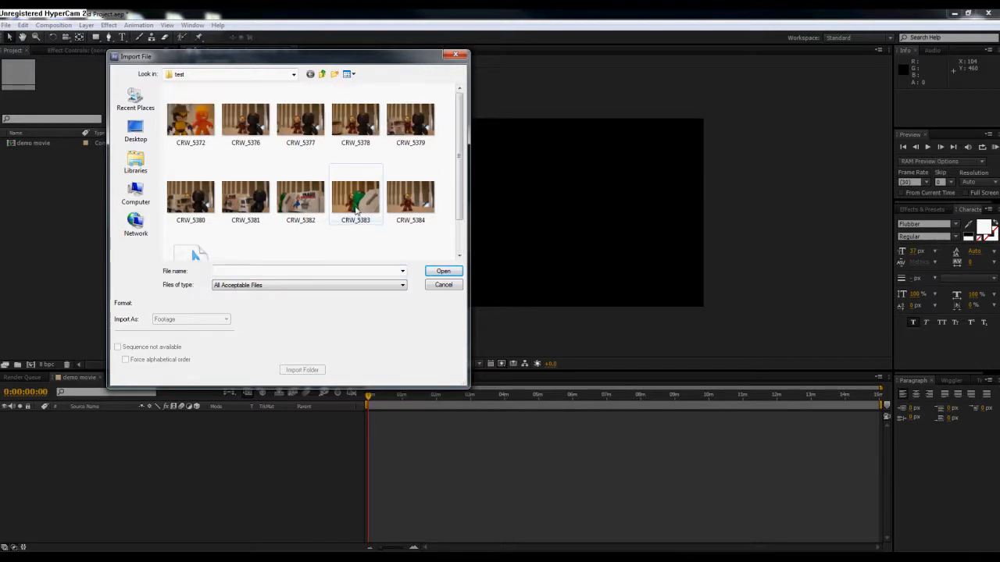
pyautogui.click(191, 117)
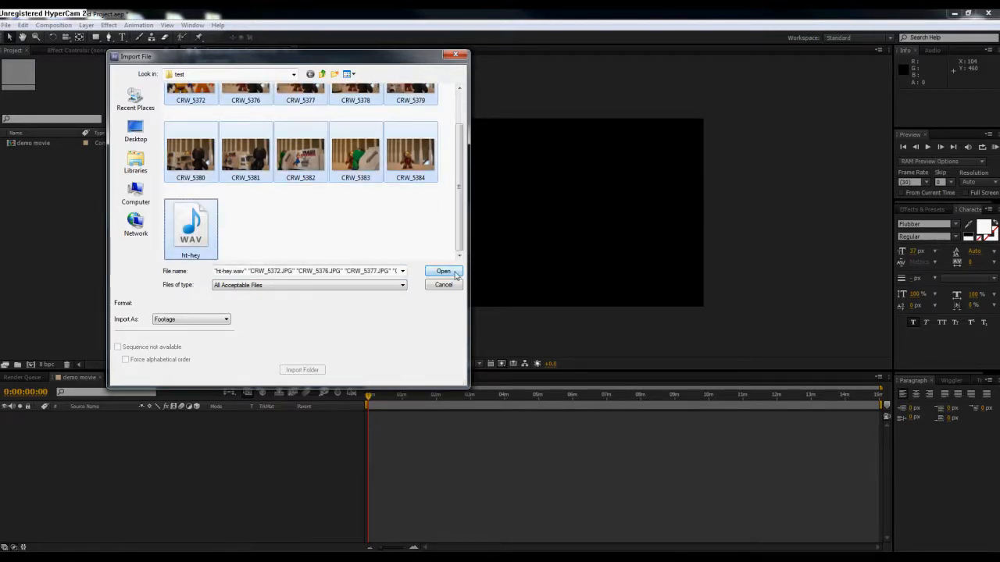
pyautogui.click(444, 272)
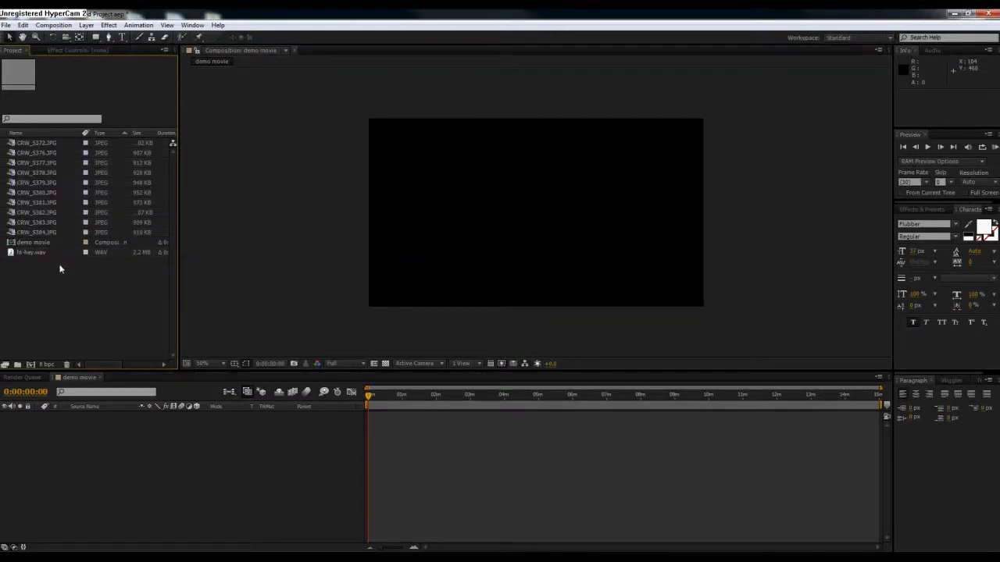
# - Add CRW_5372.JPG as a layer and scrub its Scale down until the photo fits the frame
pyautogui.click(38, 144)
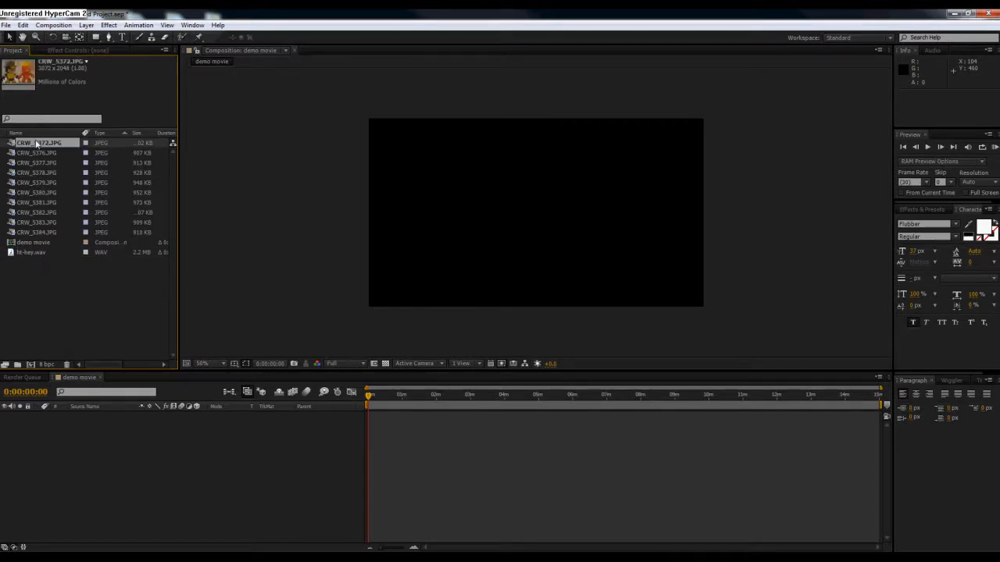
pyautogui.moveTo(35, 144); pyautogui.dragTo(206, 455)
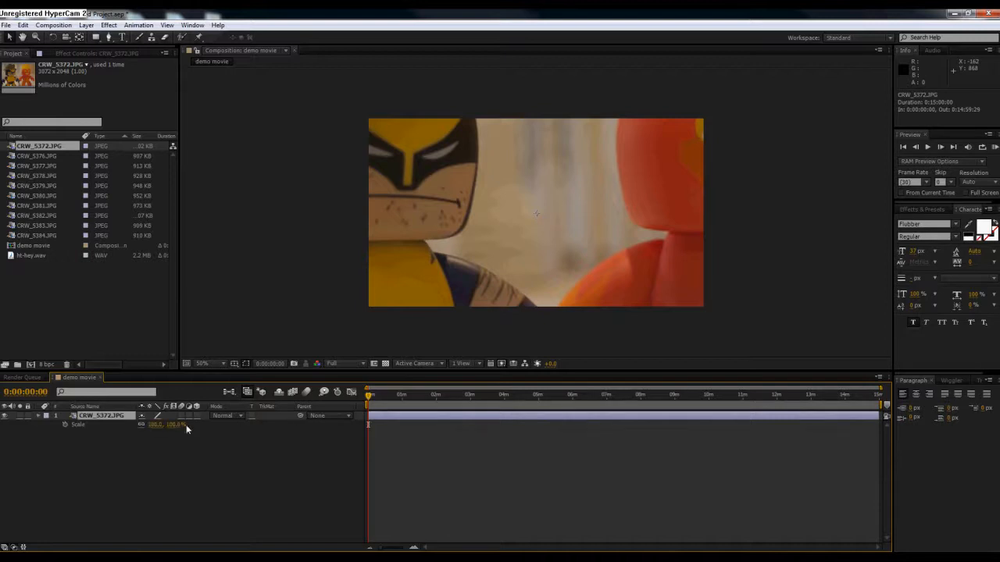
pyautogui.moveTo(172, 425); pyautogui.dragTo(154, 425)
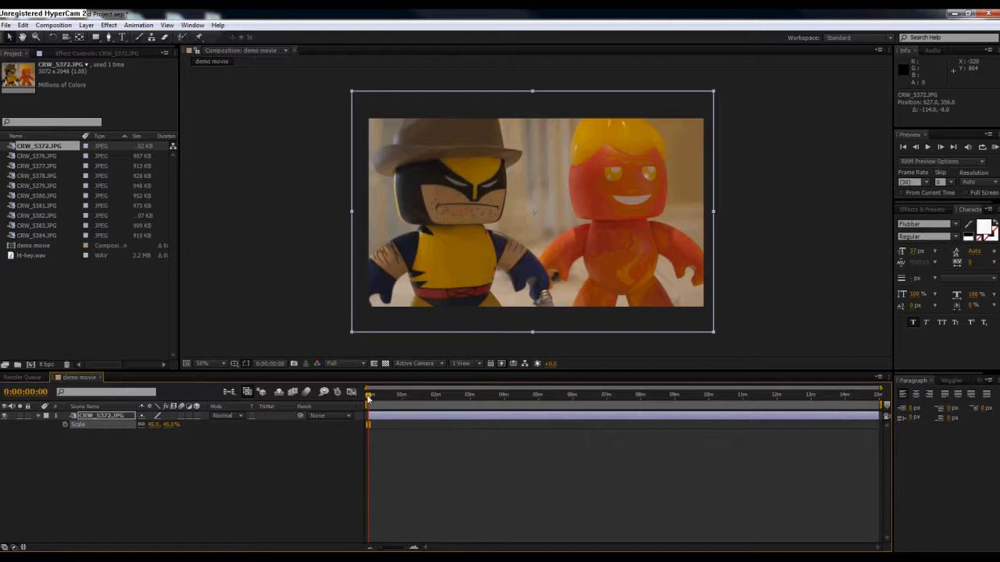
pyautogui.moveTo(369, 398)
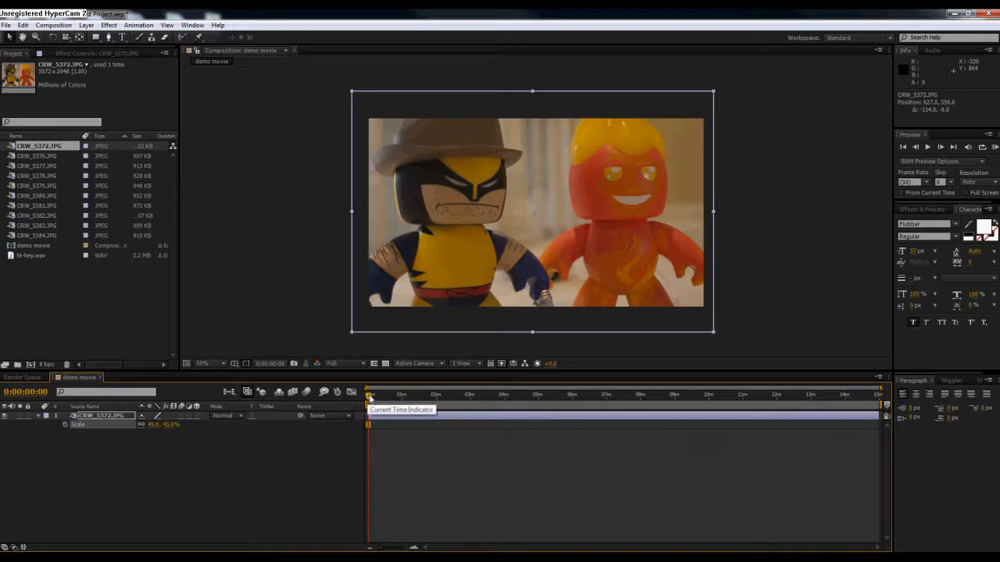
pyautogui.click(832, 394)
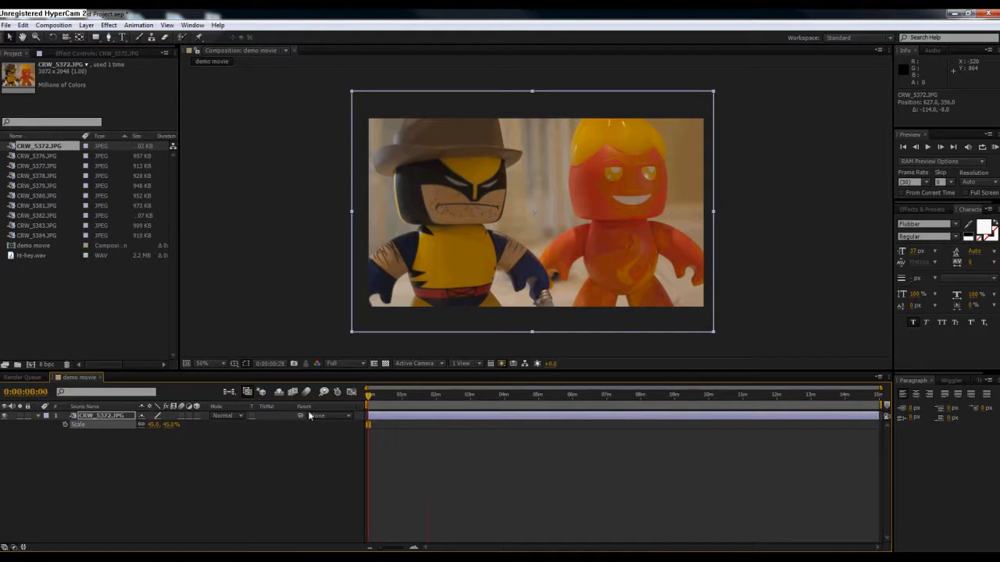
# - Adjust the visible time span and add the WAV file as a layer beneath the photo
pyautogui.click(375, 393)
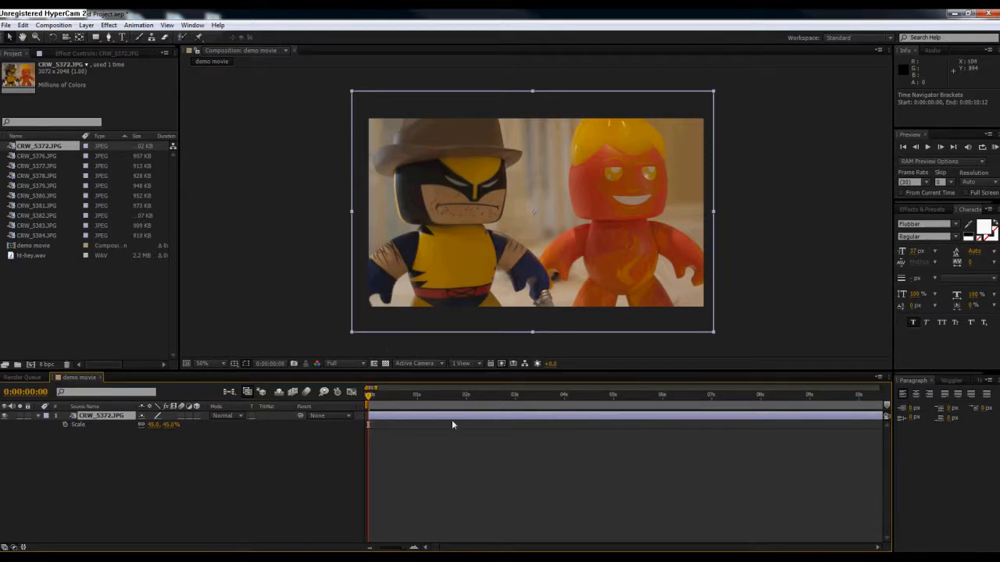
pyautogui.moveTo(616, 155)
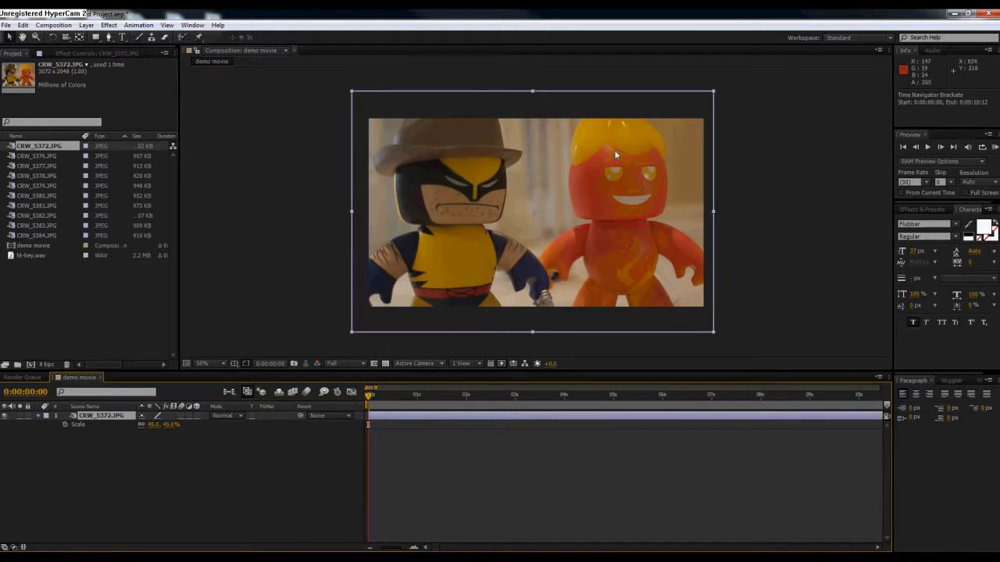
pyautogui.moveTo(396, 215)
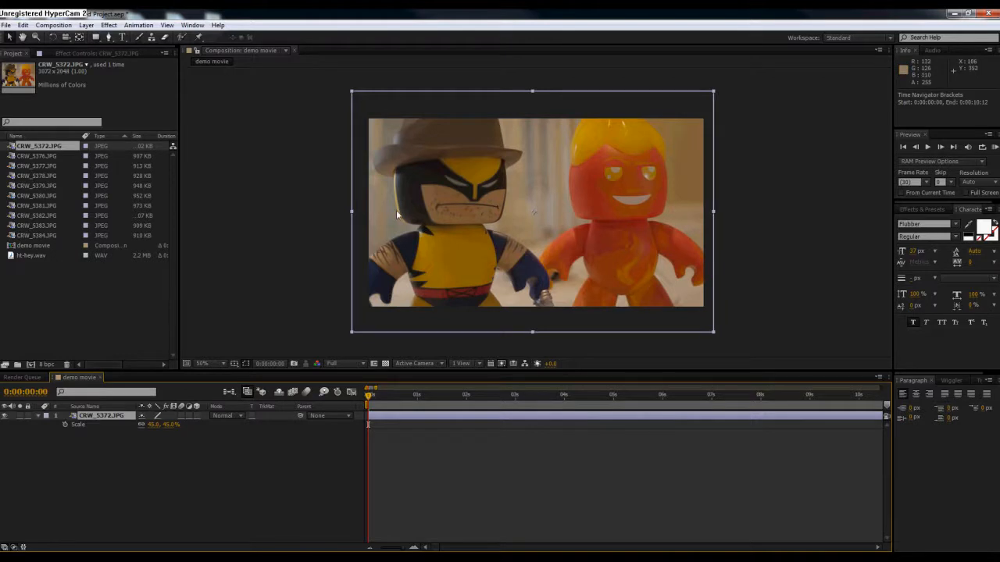
pyautogui.click(33, 256)
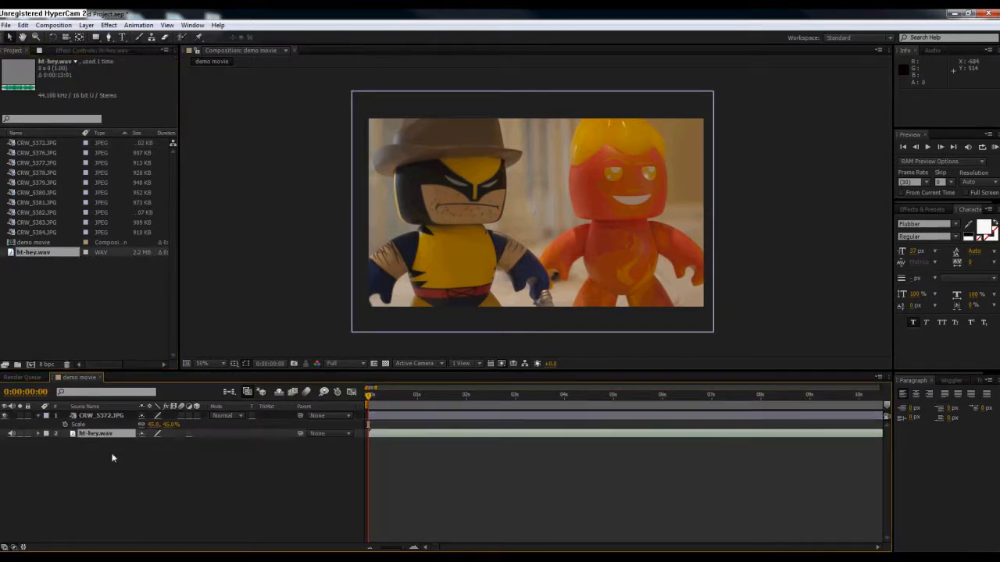
# - Collapse the photo layer, then expand the audio layer to show its Audio Levels and waveform
pyautogui.click(44, 416)
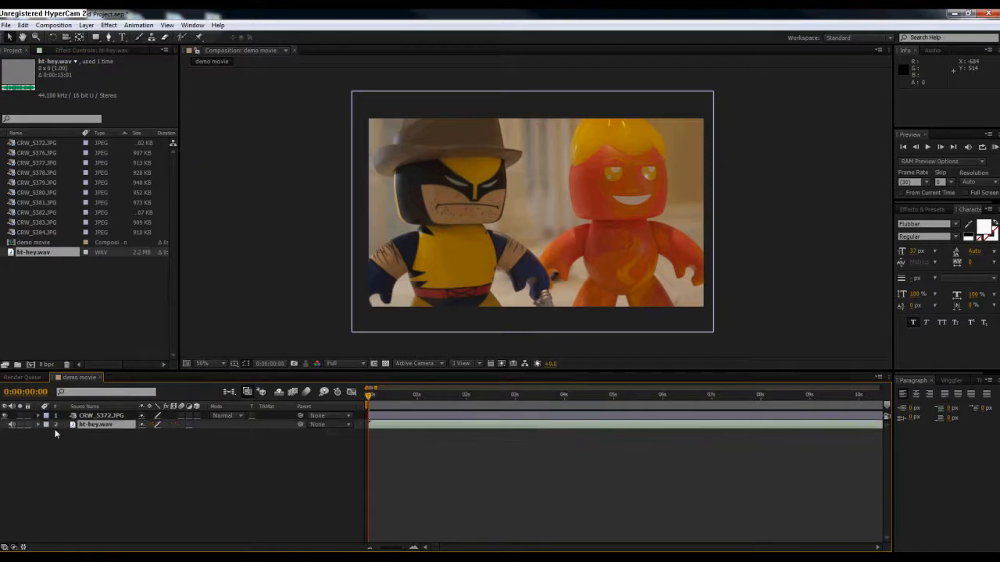
pyautogui.click(102, 415)
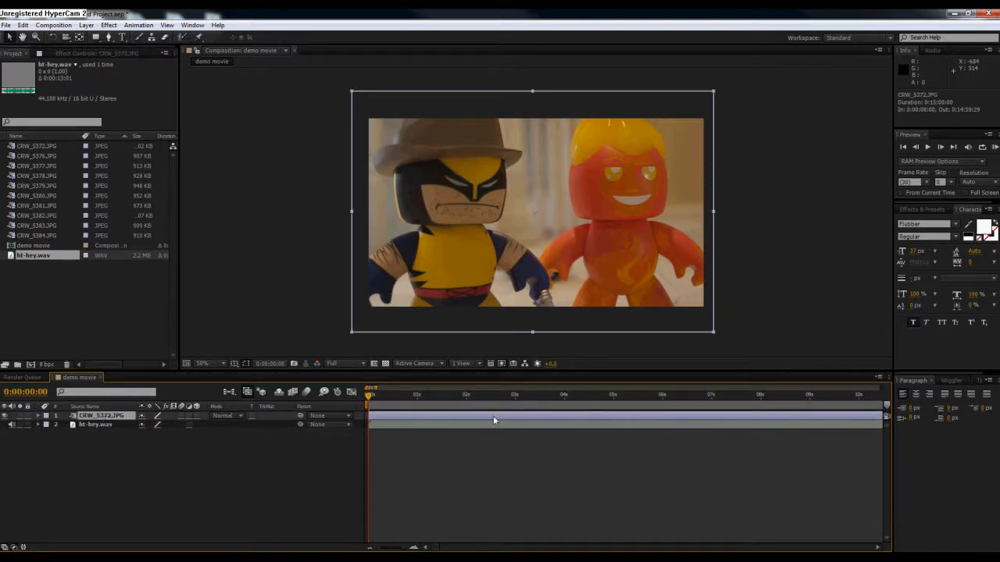
pyautogui.click(95, 425)
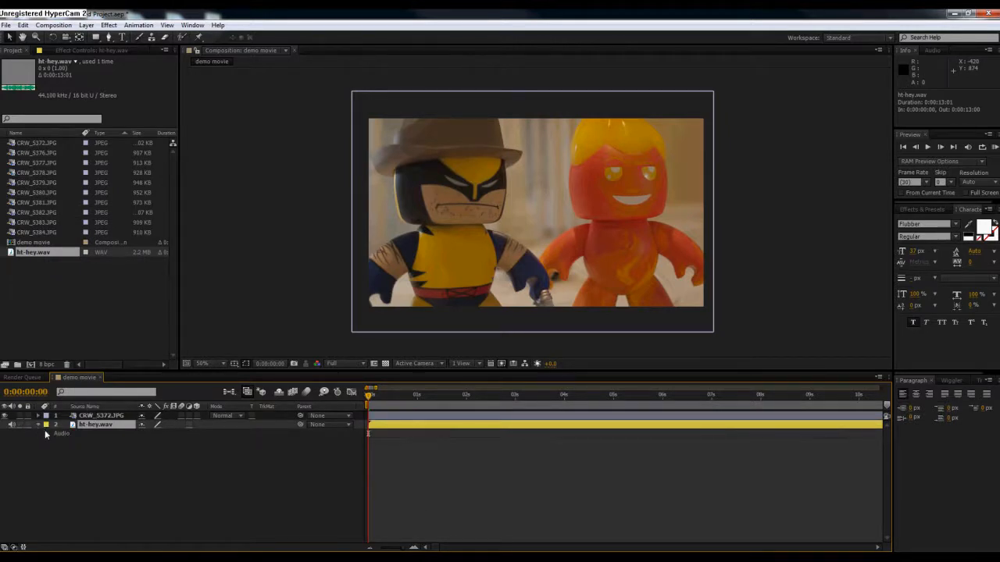
pyautogui.click(37, 425)
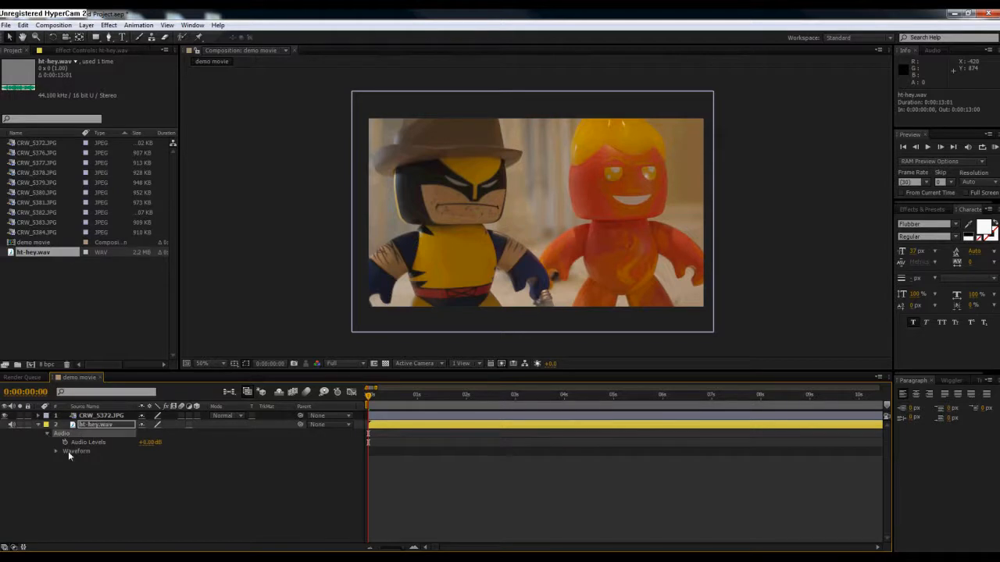
pyautogui.click(57, 450)
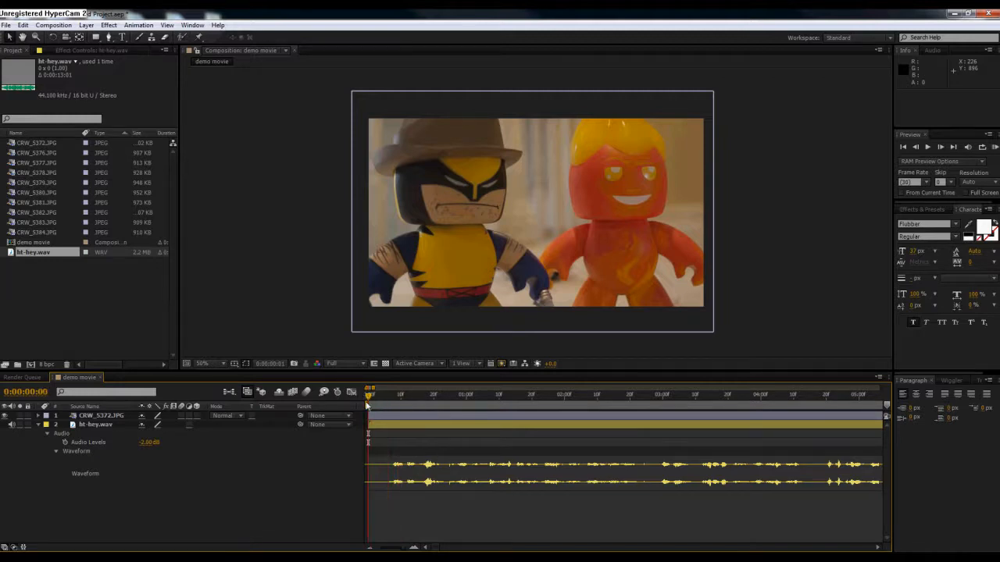
# - Nudge the current time forward and reveal the audio layer's waveform again
pyautogui.click(388, 393)
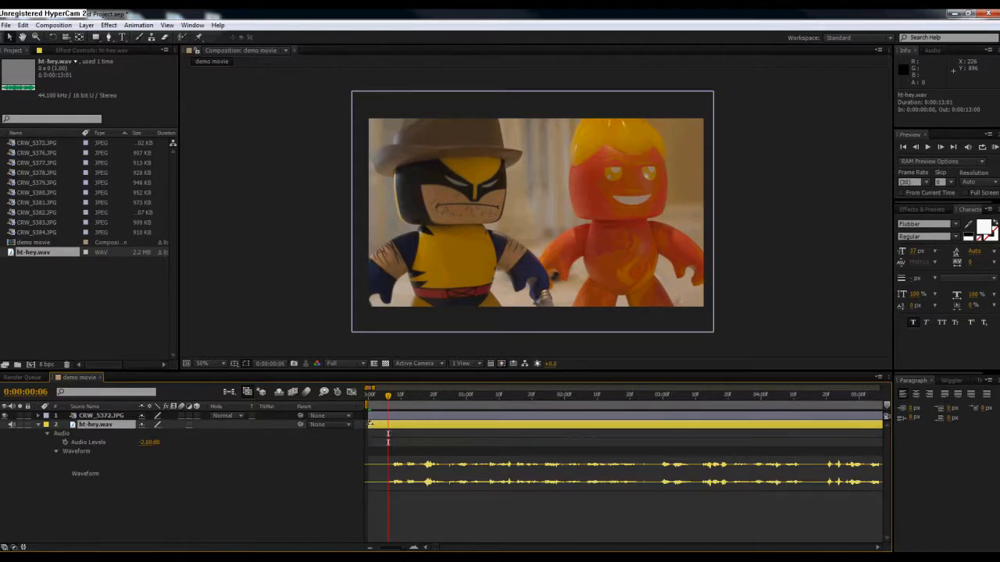
pyautogui.moveTo(375, 425)
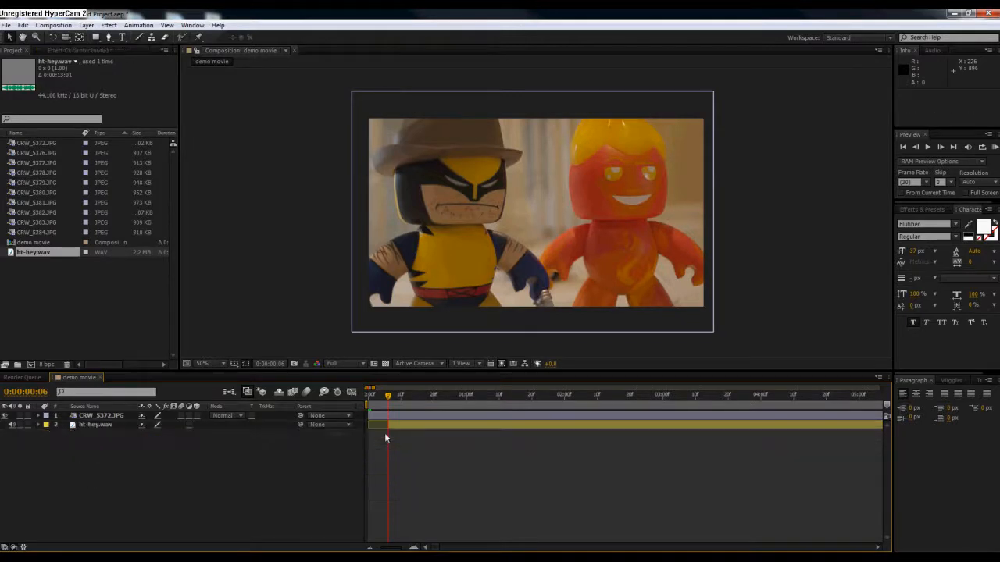
pyautogui.click(95, 425)
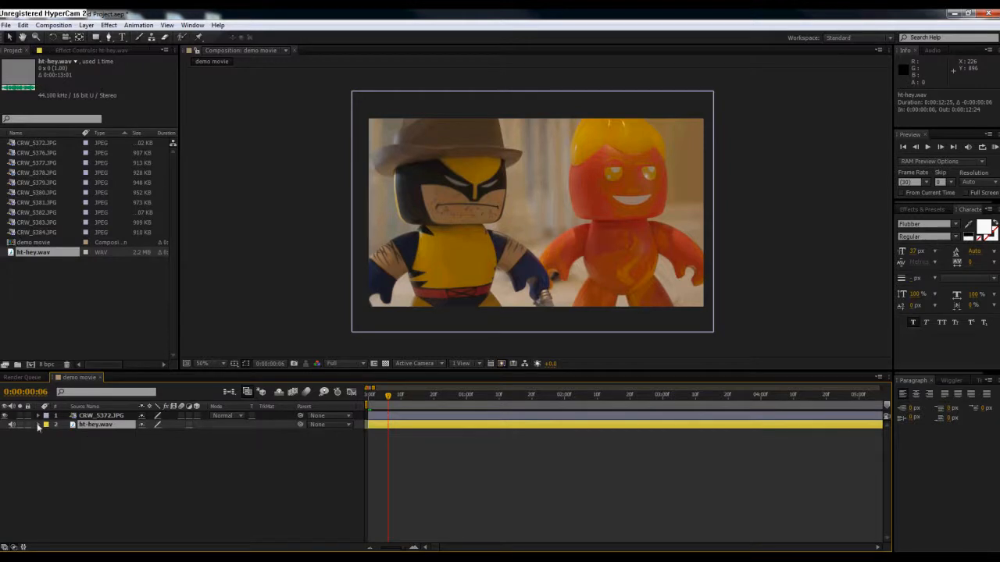
pyautogui.click(38, 425)
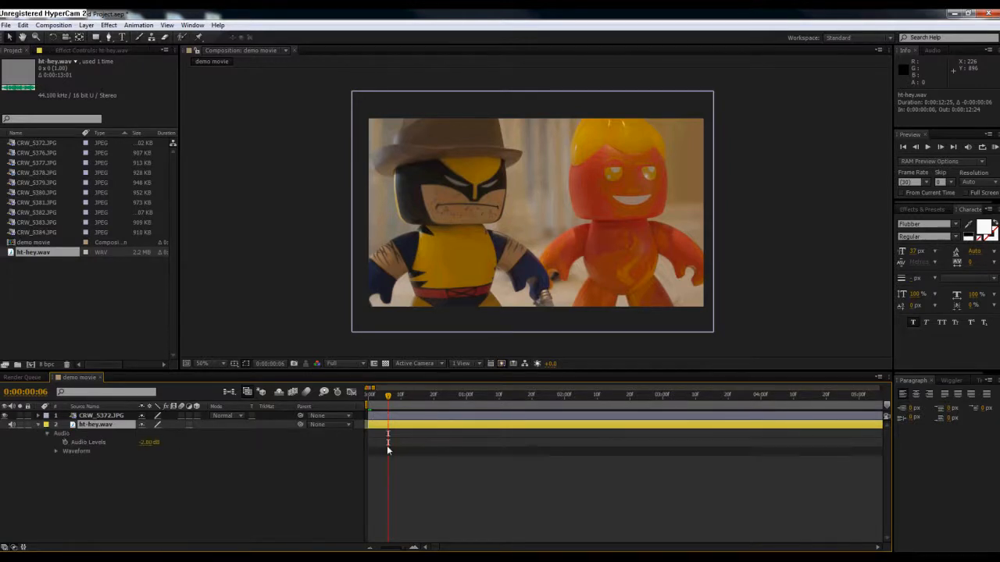
pyautogui.click(56, 450)
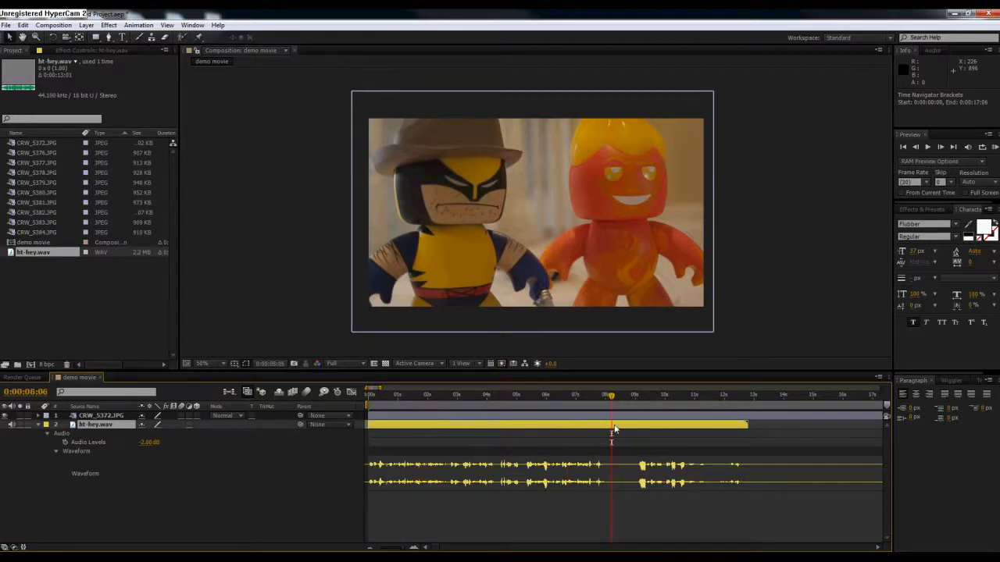
pyautogui.moveTo(613, 413)
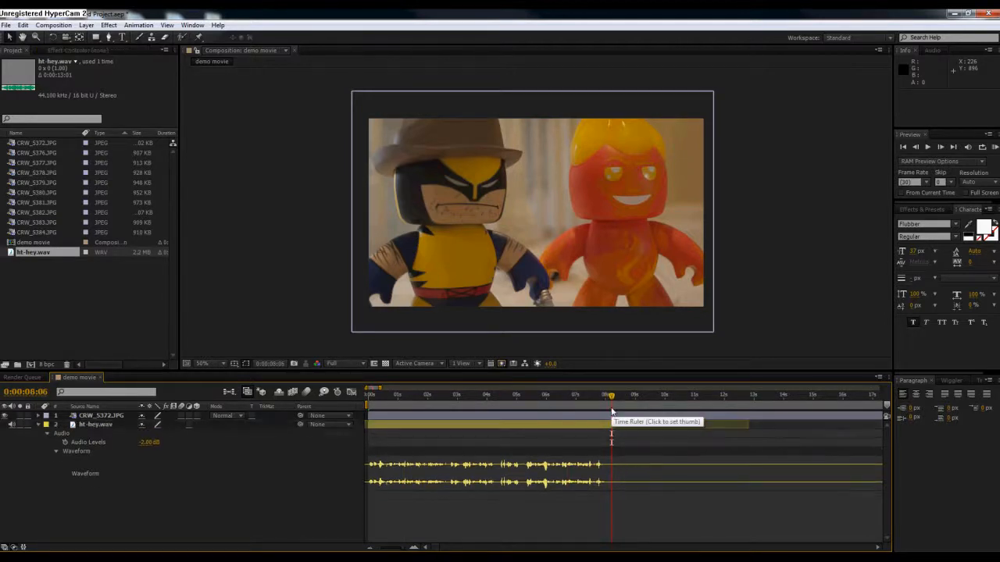
# - Move the current time to about 7 seconds, past the photo's end, where the frame turns black
pyautogui.click(102, 416)
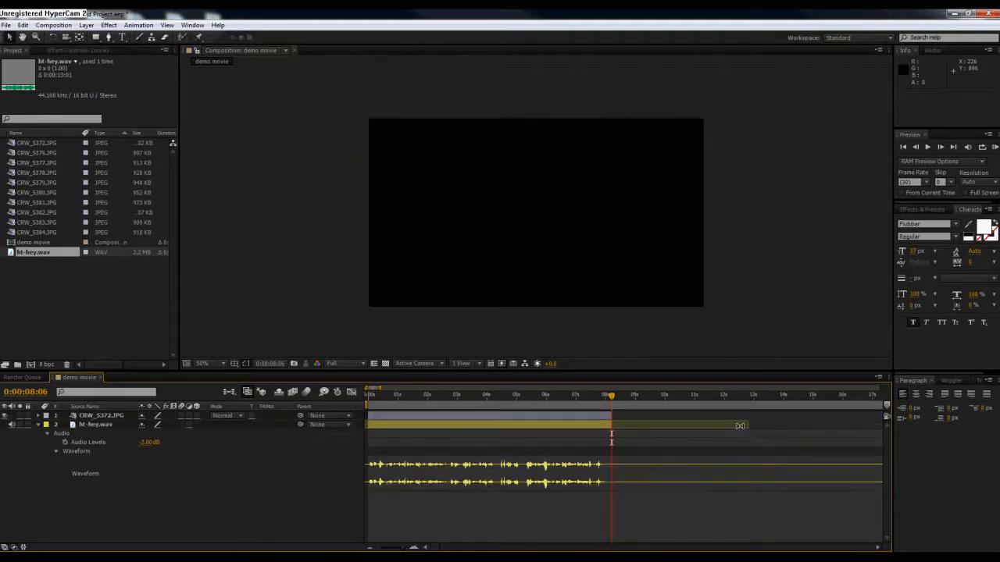
pyautogui.click(587, 397)
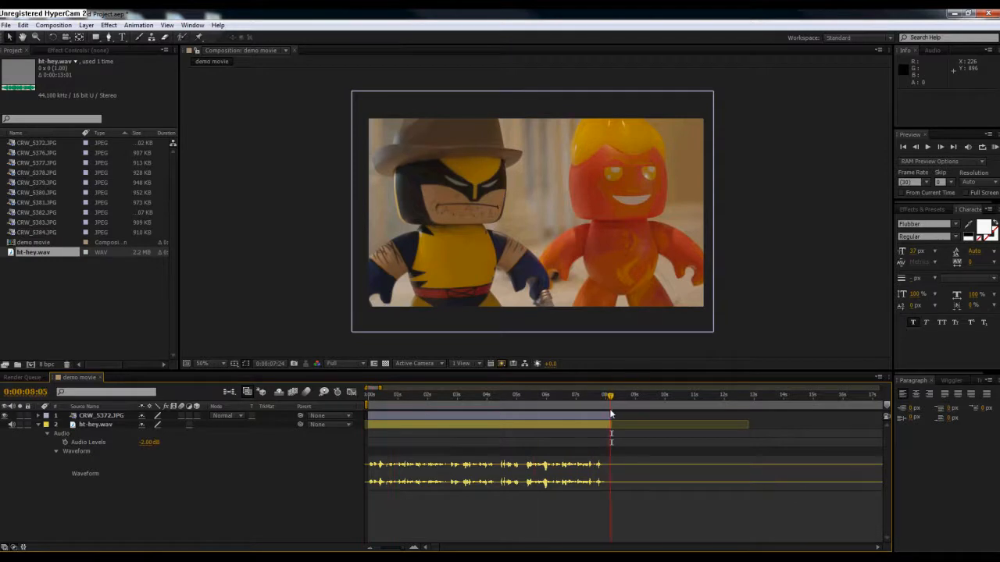
pyautogui.click(99, 416)
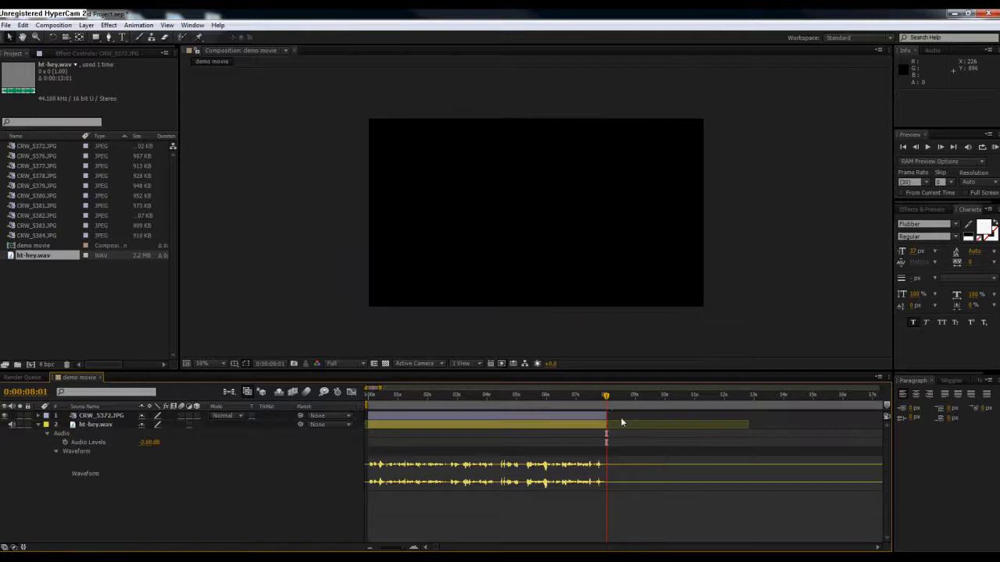
# - Return to the composition start, run a RAM preview, and zoom the timeline to its full duration
pyautogui.click(581, 397)
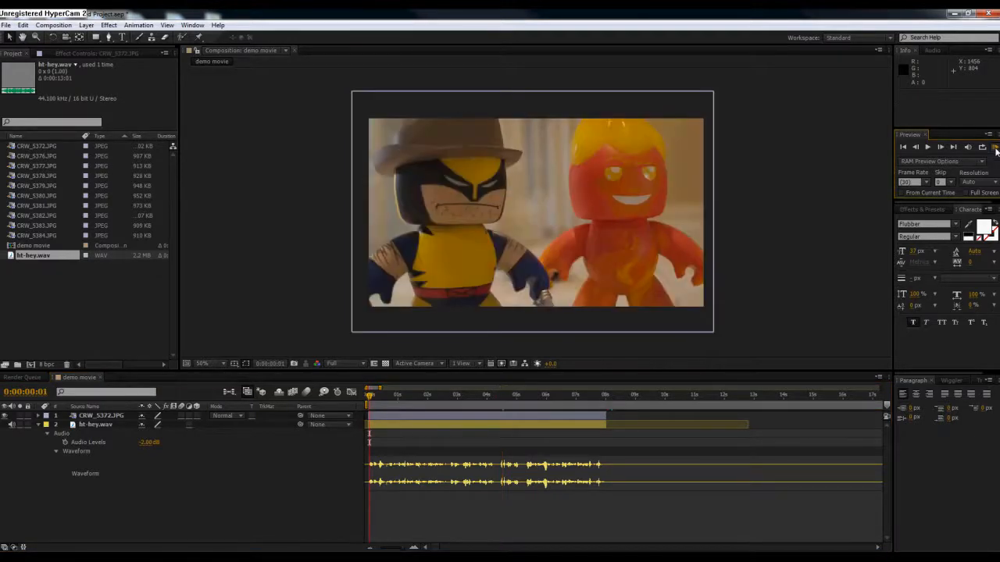
pyautogui.click(941, 147)
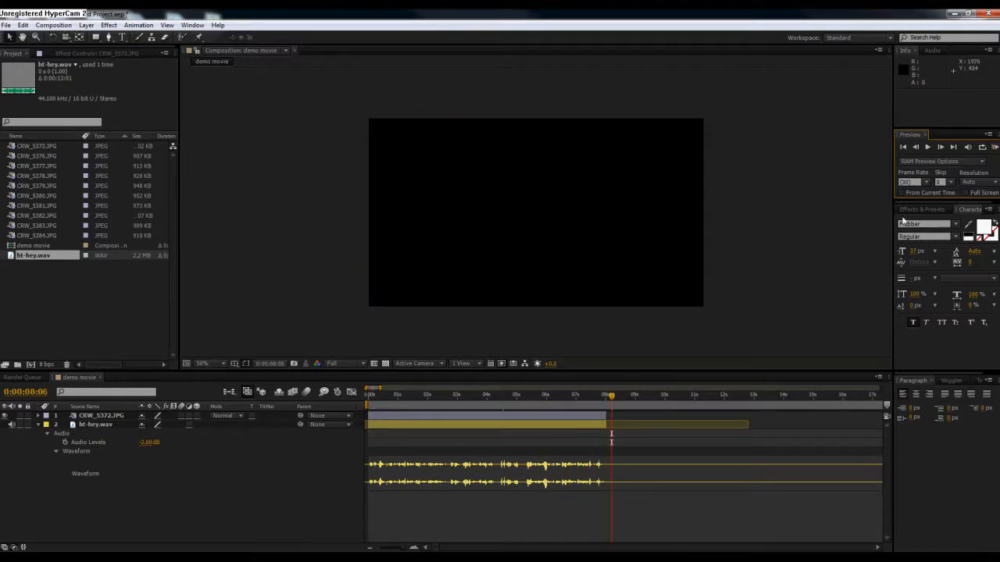
pyautogui.moveTo(847, 397)
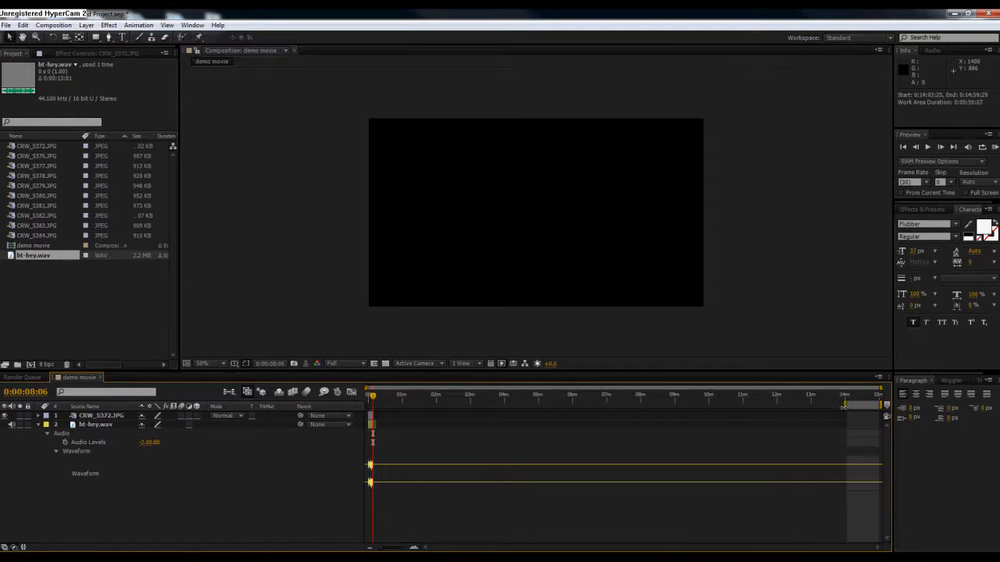
pyautogui.click(843, 394)
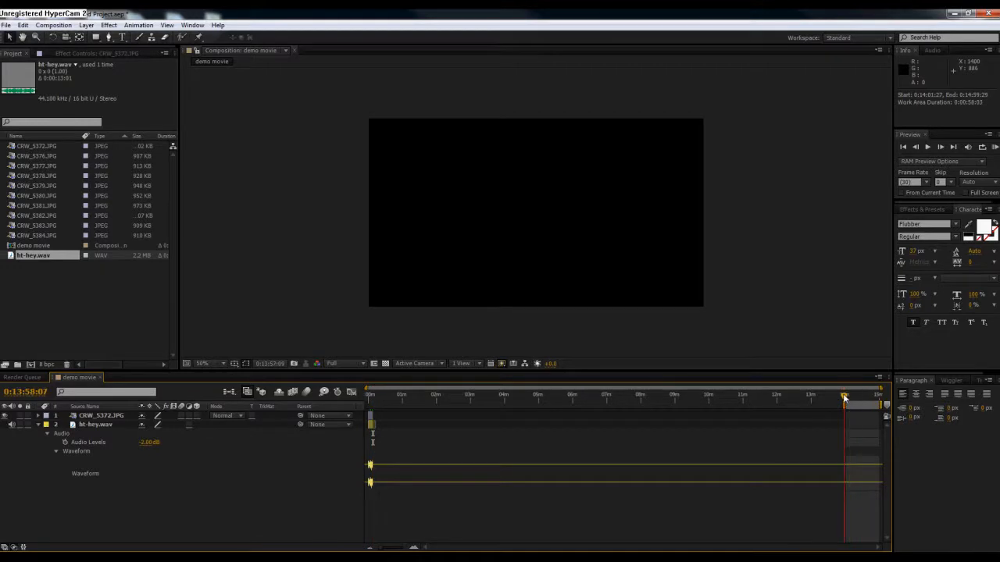
pyautogui.moveTo(843, 397); pyautogui.dragTo(875, 397)
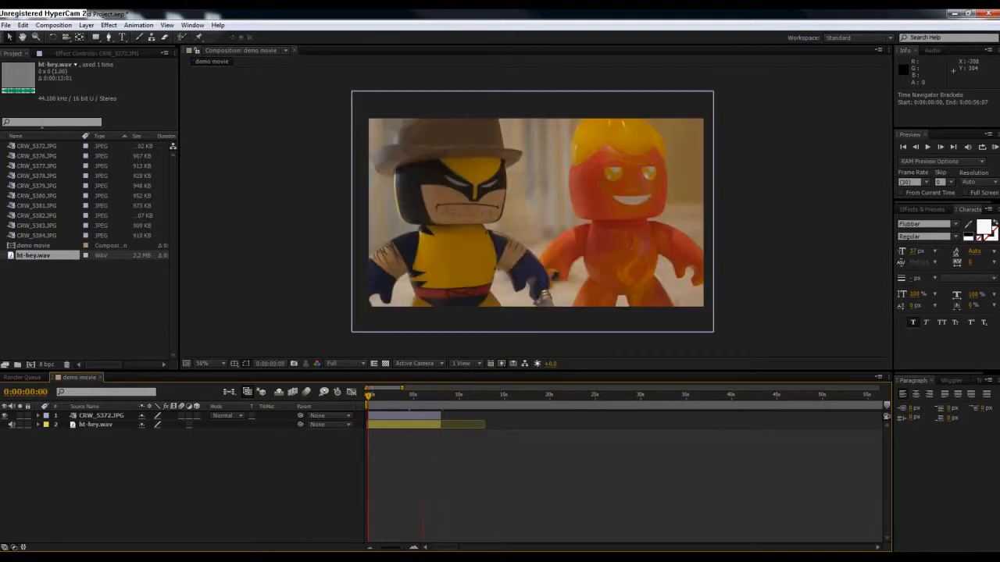
# - Add CRW_5376.JPG after the first photo, scaled to fill the frame, and return to the start
pyautogui.click(36, 156)
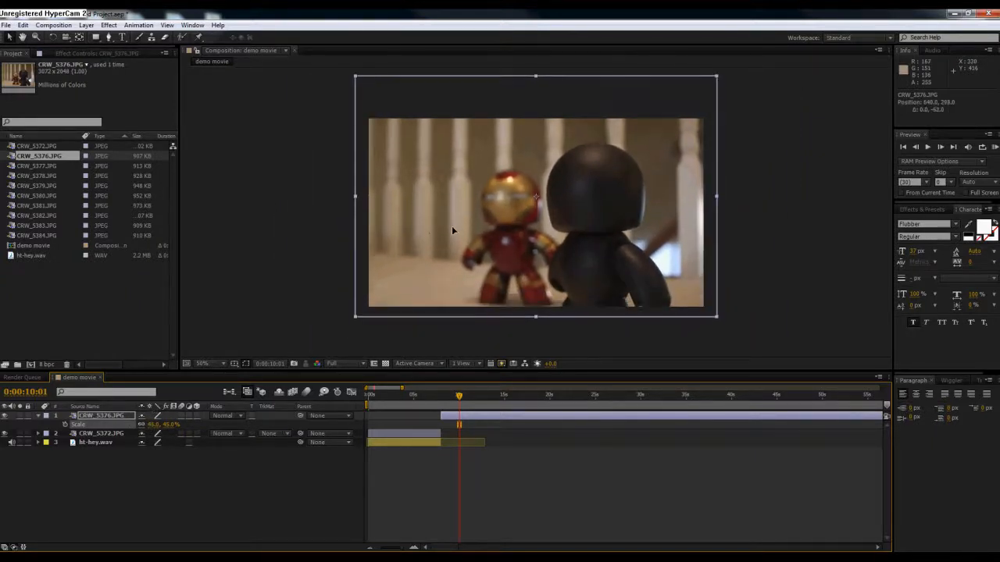
pyautogui.click(441, 393)
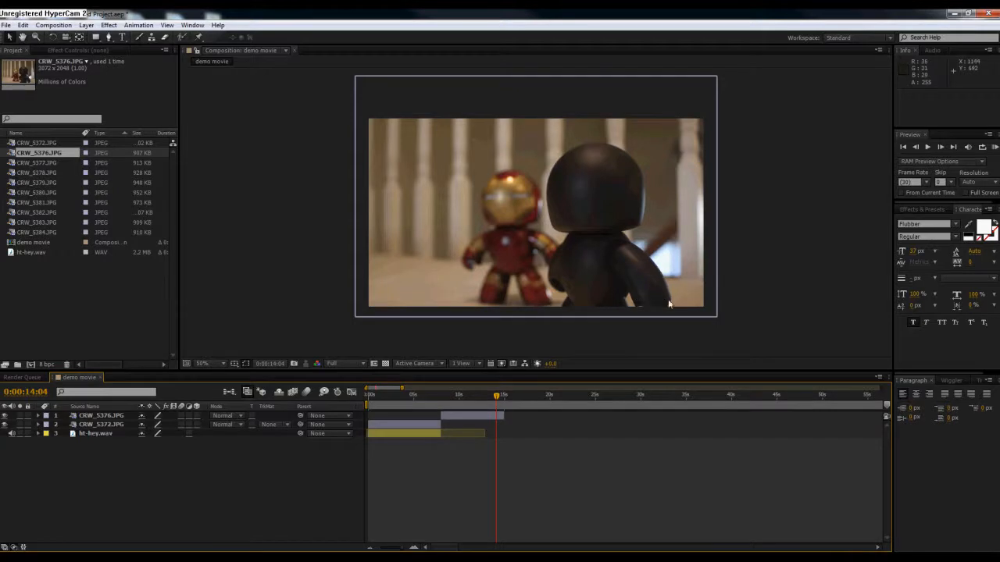
pyautogui.click(406, 394)
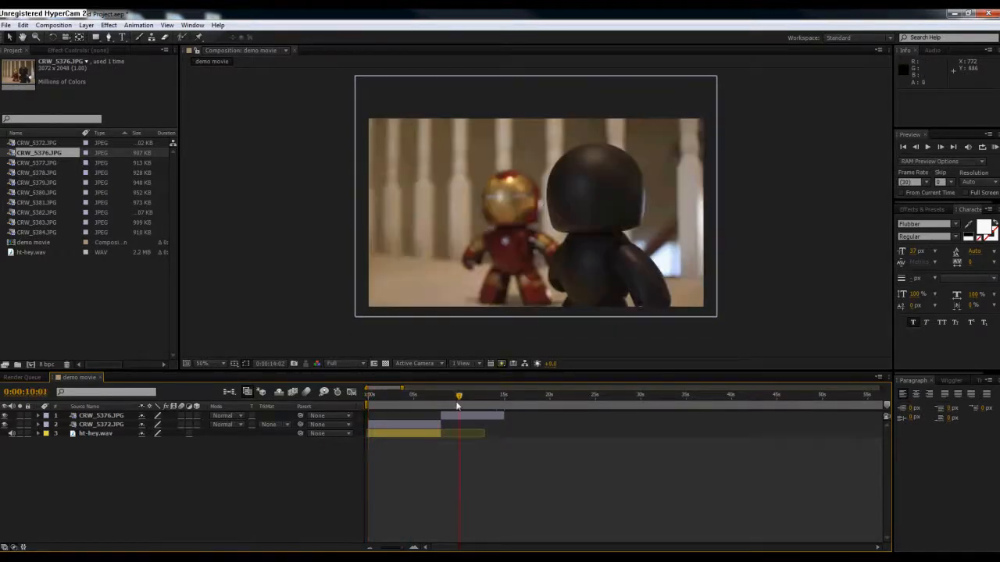
pyautogui.click(369, 394)
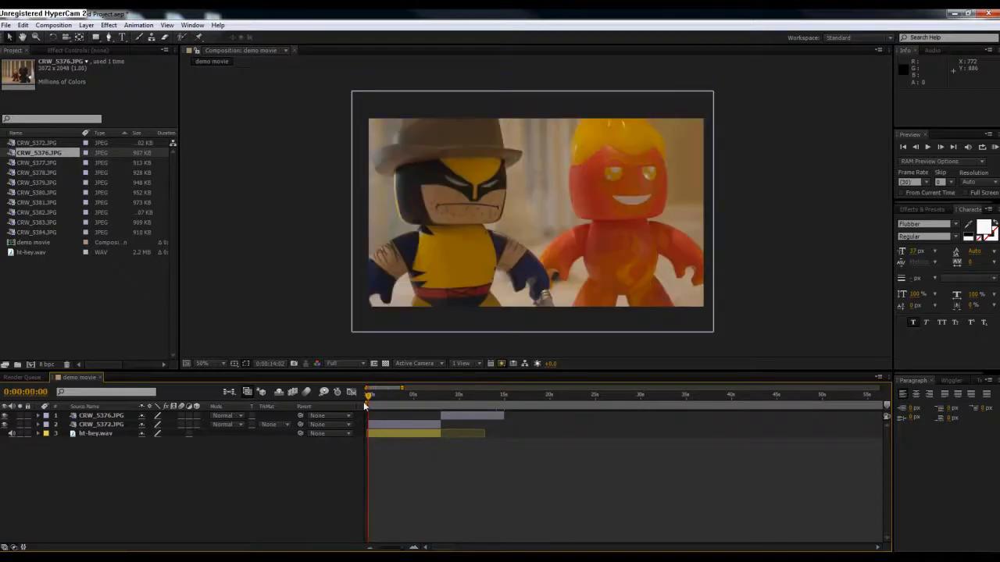